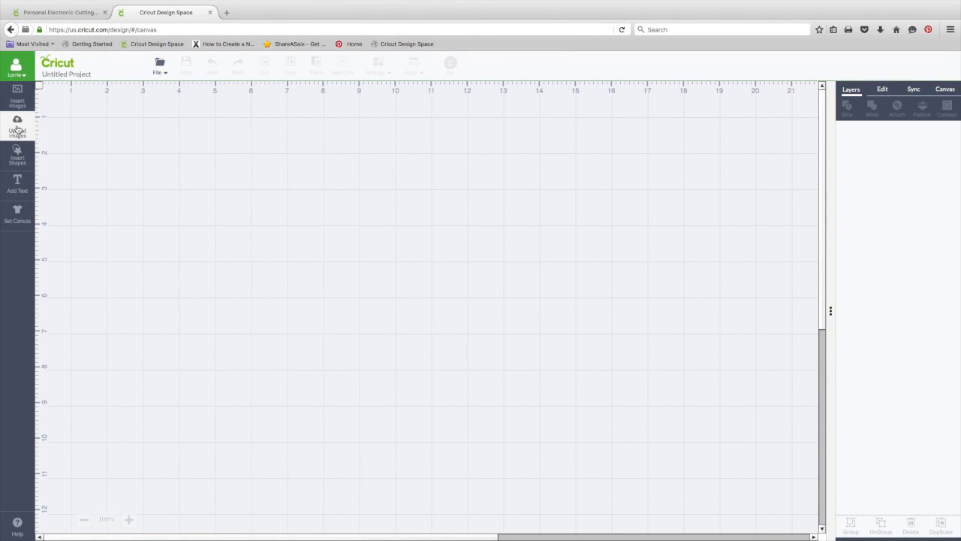
Start a new pattern fill upload from the Upload Images page
{"action": "left_click", "coordinate": [16, 124]}
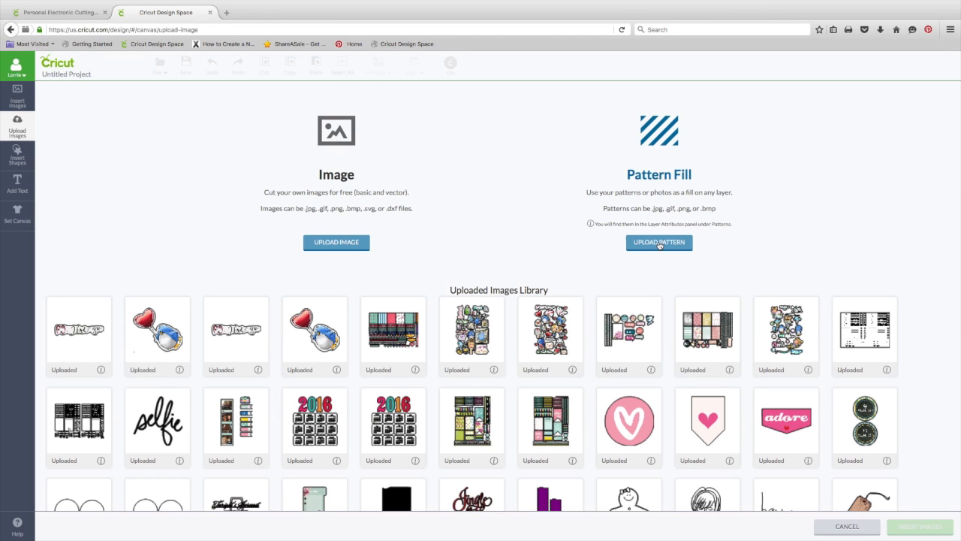
{"action": "left_click", "coordinate": [657, 242]}
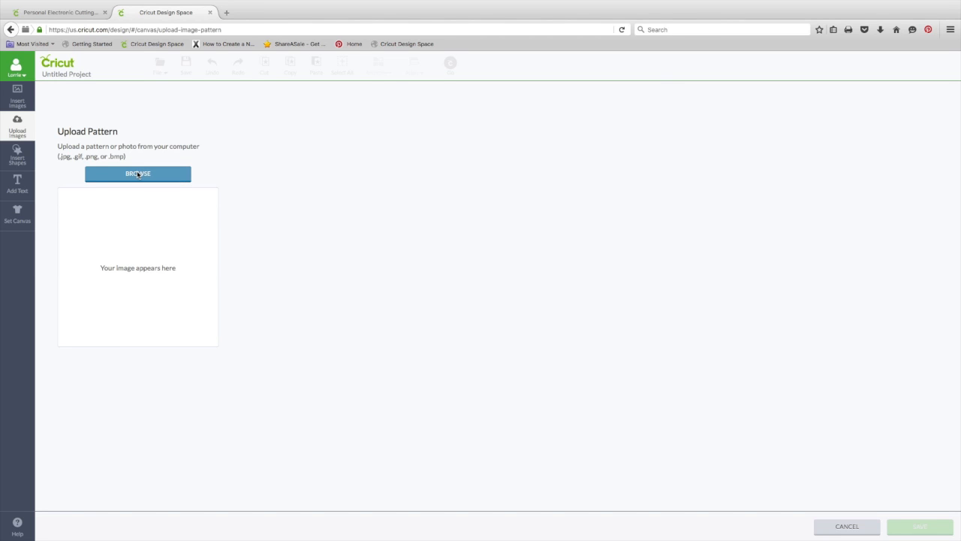
Load PS_PP8.jpg, the pink hearts paper, from the pattern papers folder as a pattern
{"action": "left_click", "coordinate": [138, 174]}
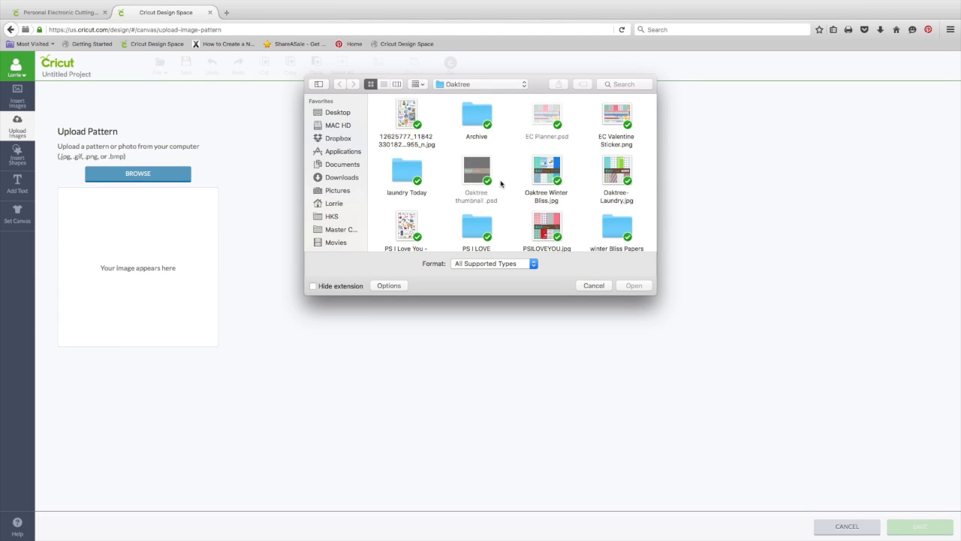
{"action": "scroll", "scroll_direction": "down", "scroll_amount": 3}
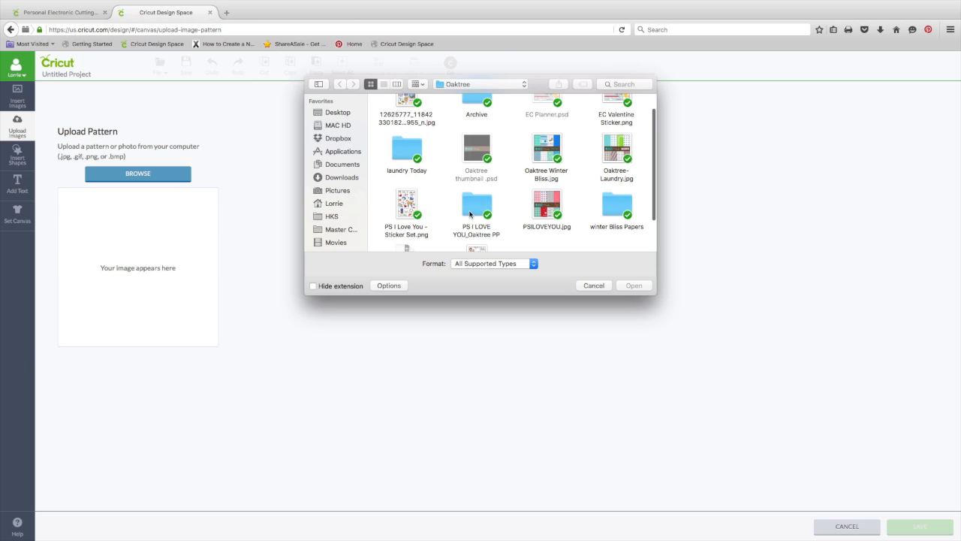
{"action": "double_click", "coordinate": [476, 210]}
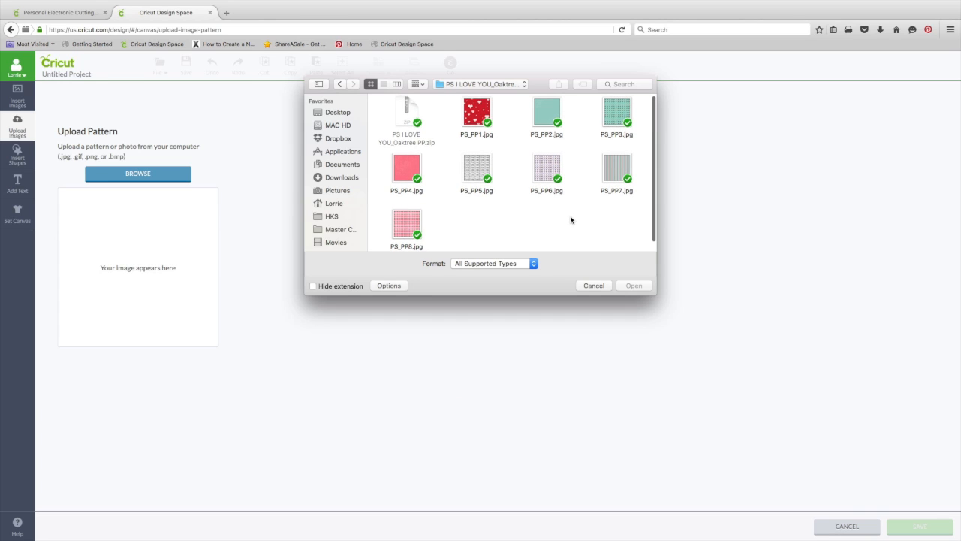
{"action": "mouse_move", "coordinate": [435, 222]}
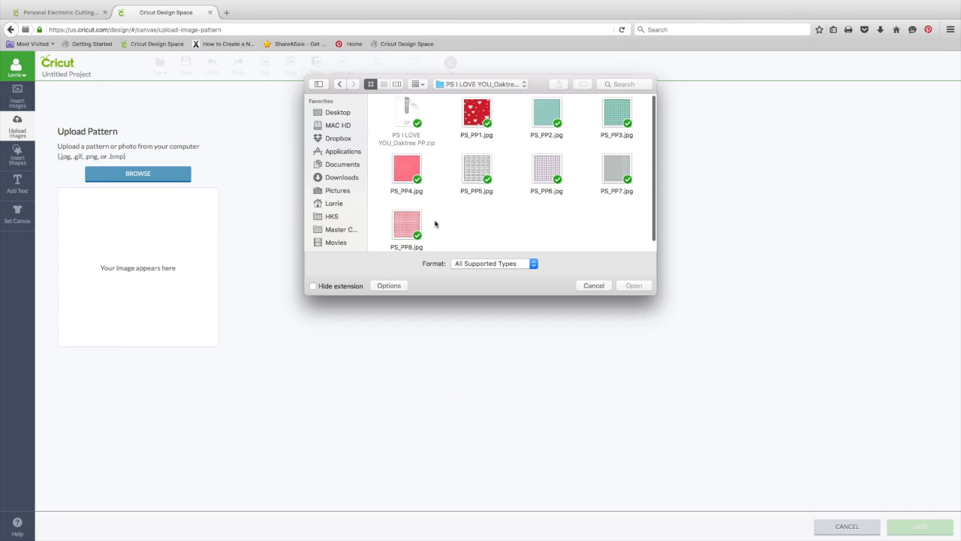
{"action": "left_click", "coordinate": [406, 226]}
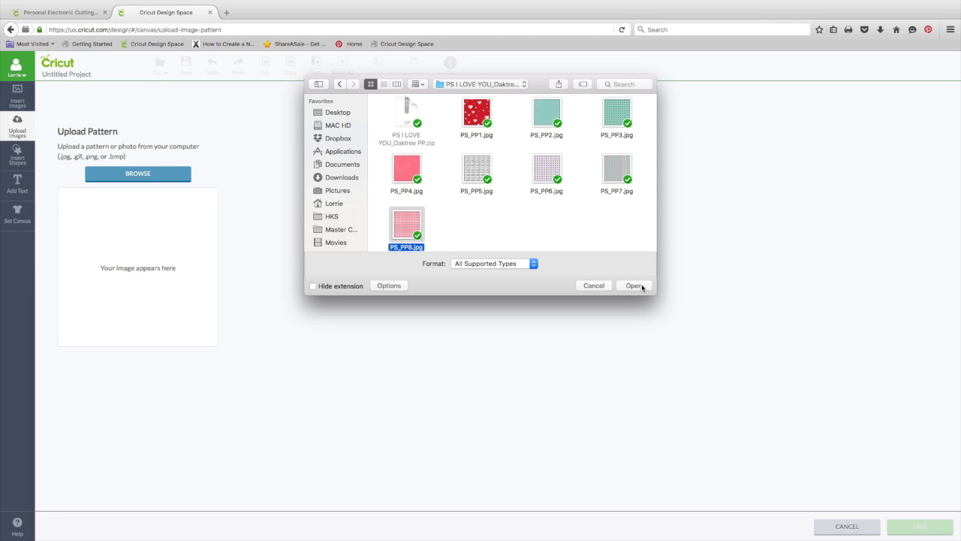
{"action": "left_click", "coordinate": [634, 286]}
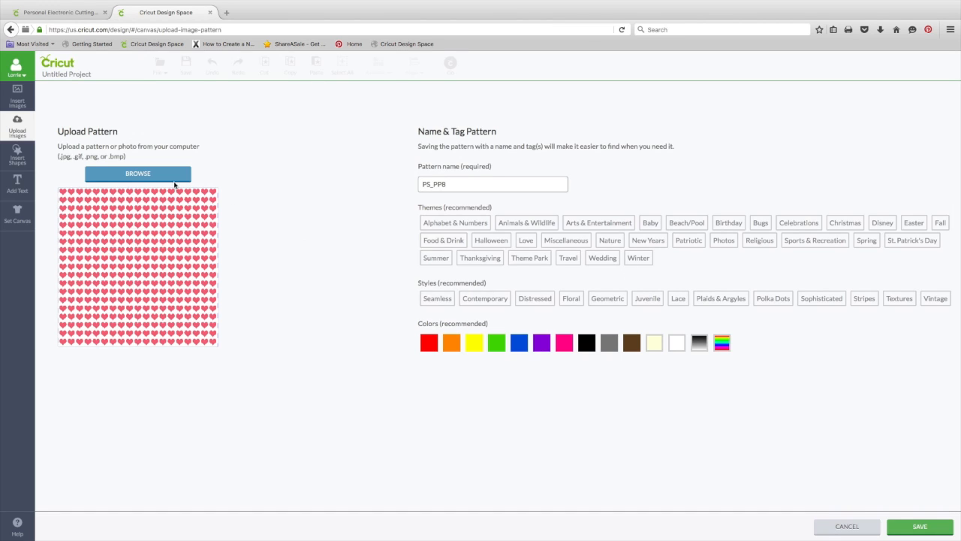
{"action": "mouse_move", "coordinate": [118, 246]}
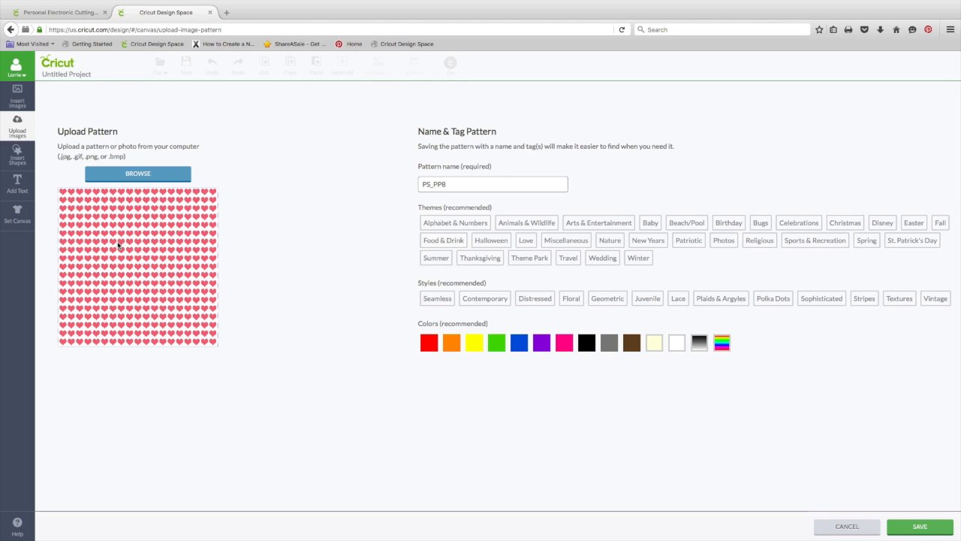
{"action": "mouse_move", "coordinate": [463, 182]}
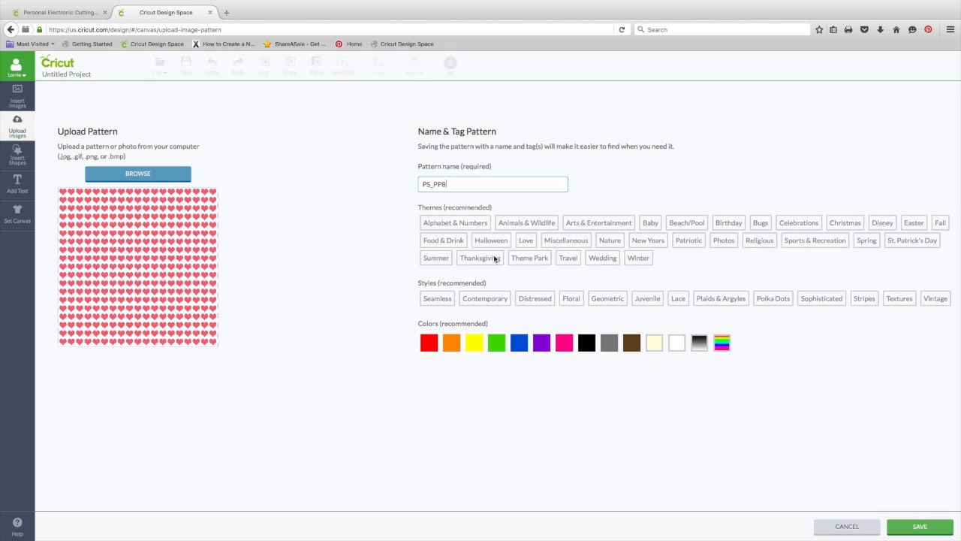
Tag the hearts pattern with the Wedding, Celebrations, Love and Miscellaneous themes
{"action": "left_click", "coordinate": [798, 223]}
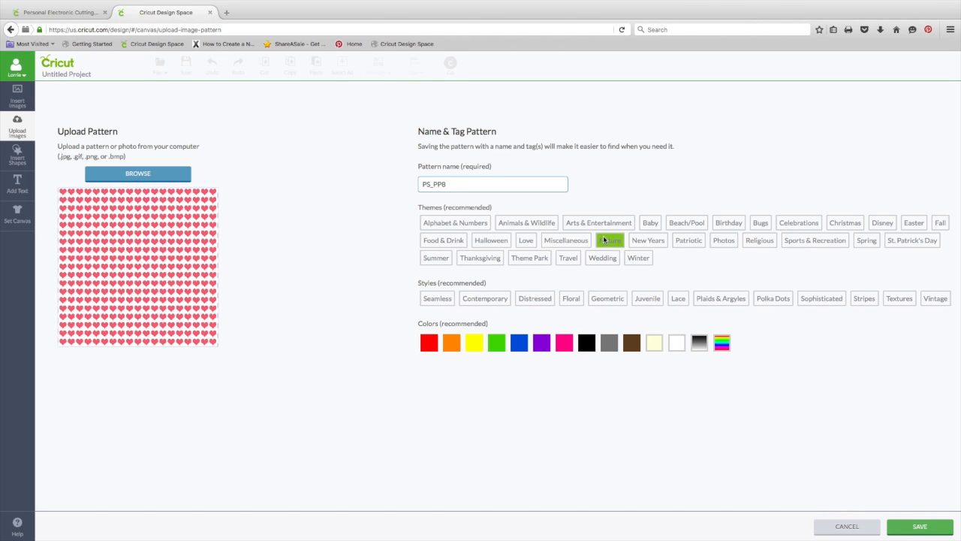
{"action": "left_click", "coordinate": [567, 258]}
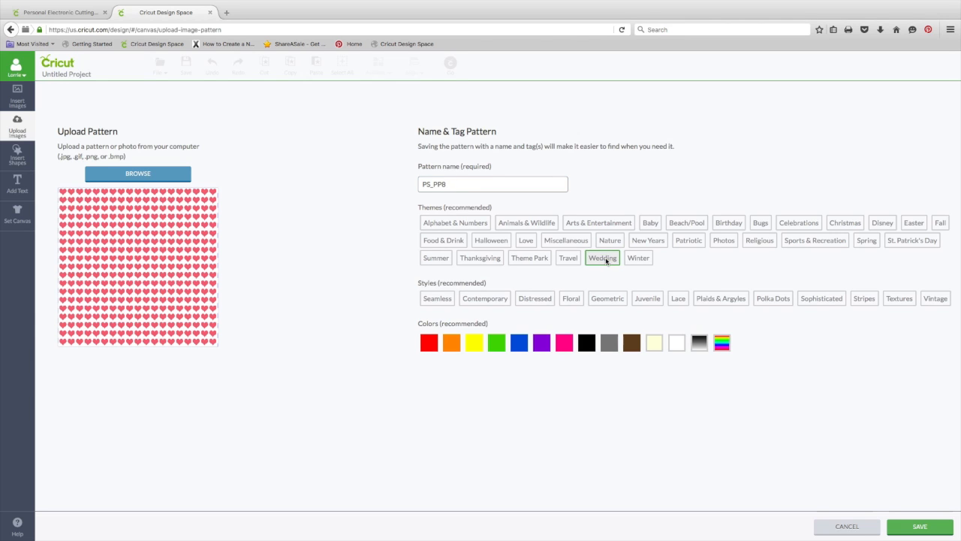
{"action": "left_click", "coordinate": [597, 222]}
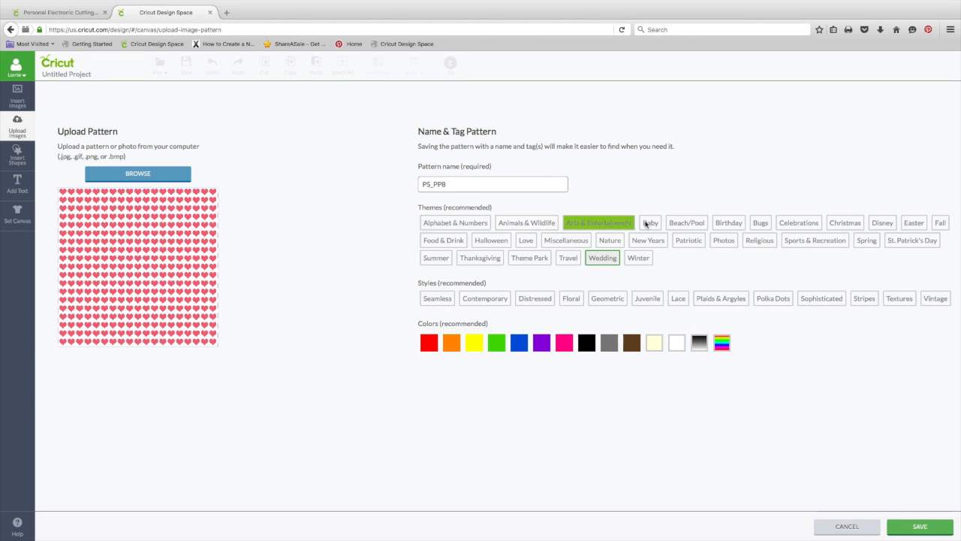
{"action": "left_click", "coordinate": [798, 222]}
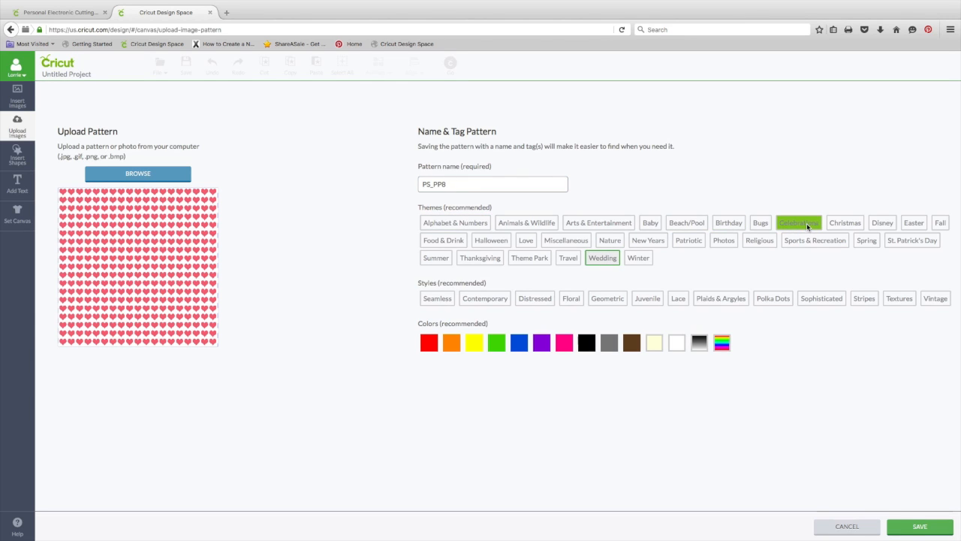
{"action": "left_click", "coordinate": [799, 223]}
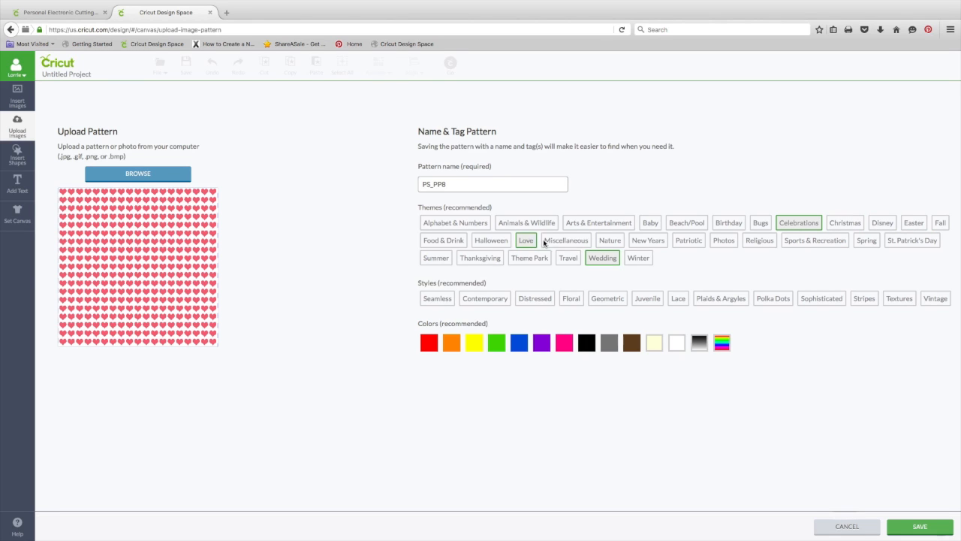
{"action": "left_click", "coordinate": [565, 241]}
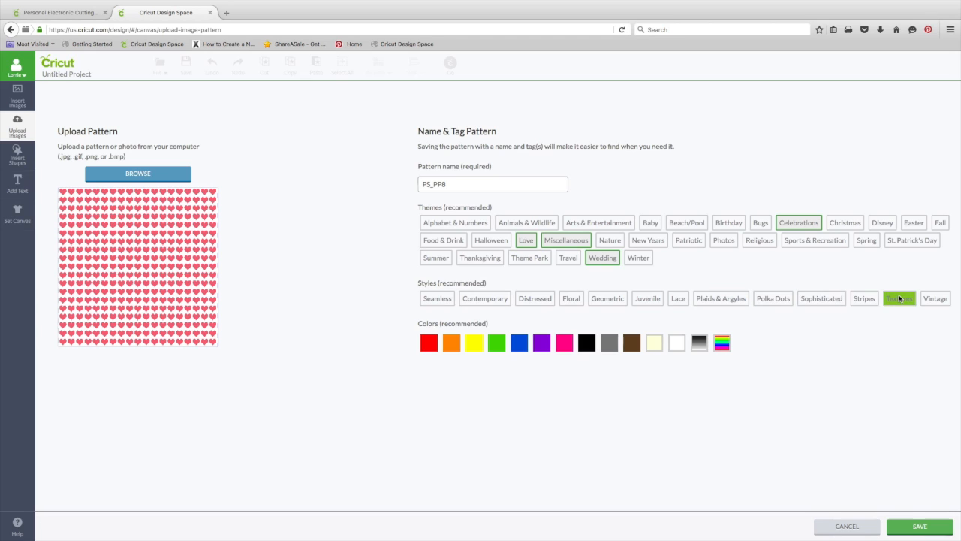
Add the Geometric style and red and white colour tags, then save the pattern to the library
{"action": "left_click", "coordinate": [534, 297]}
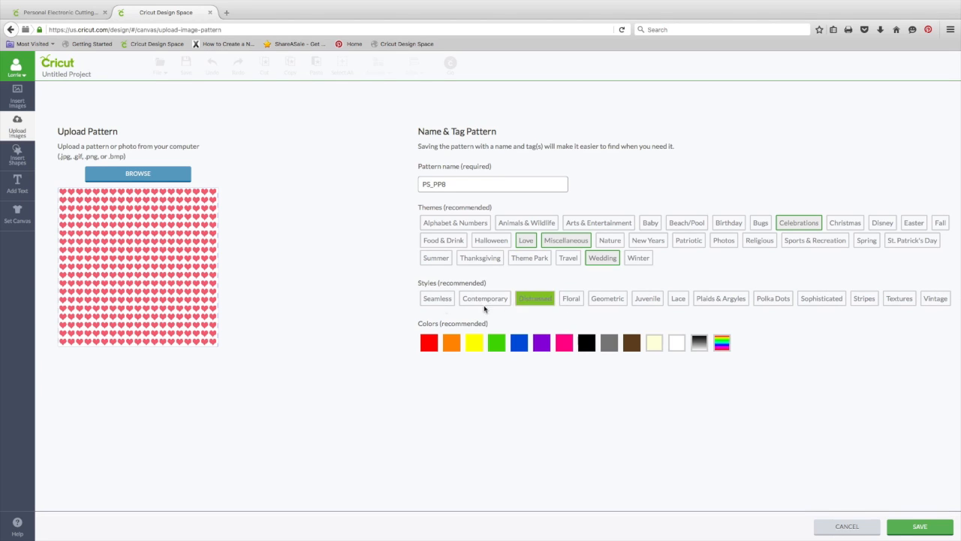
{"action": "left_click", "coordinate": [607, 298]}
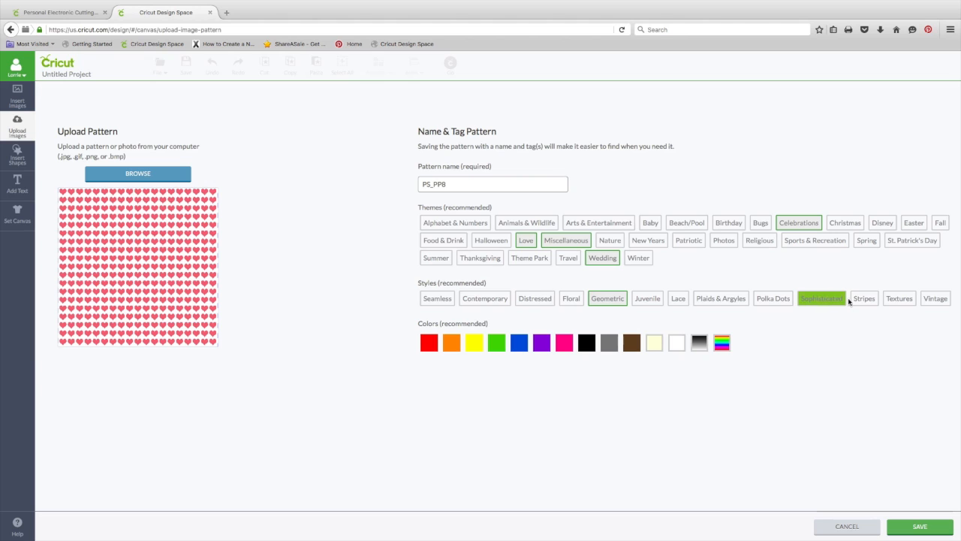
{"action": "left_click", "coordinate": [820, 298]}
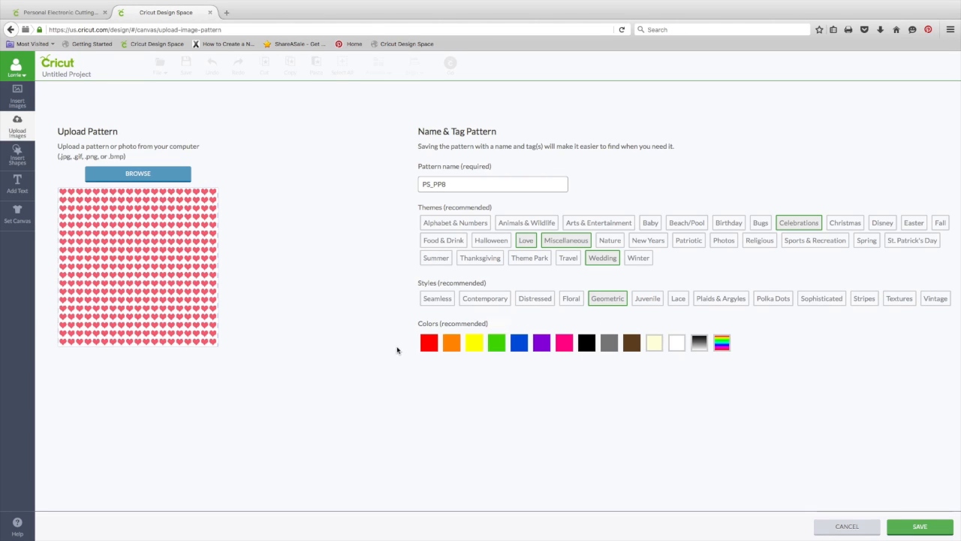
{"action": "mouse_move", "coordinate": [655, 343]}
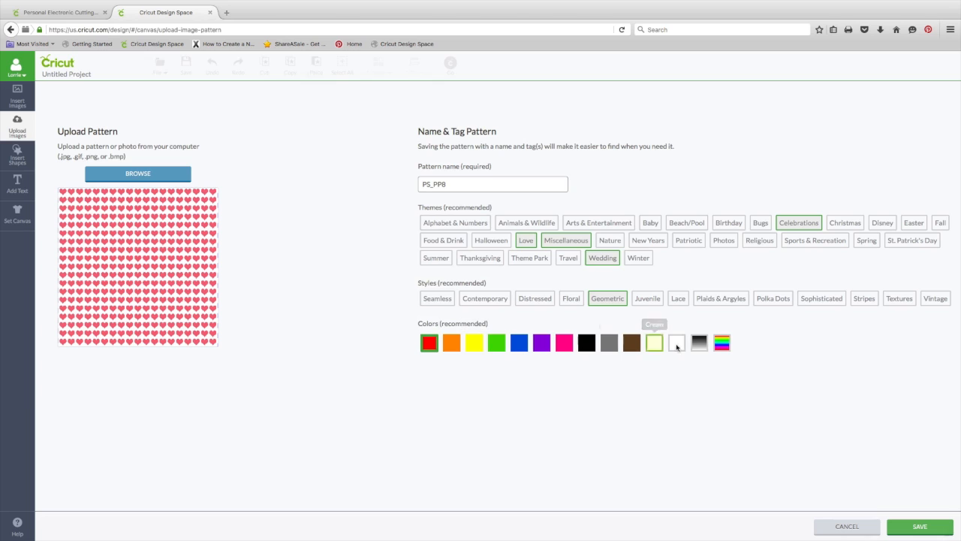
{"action": "left_click", "coordinate": [676, 342]}
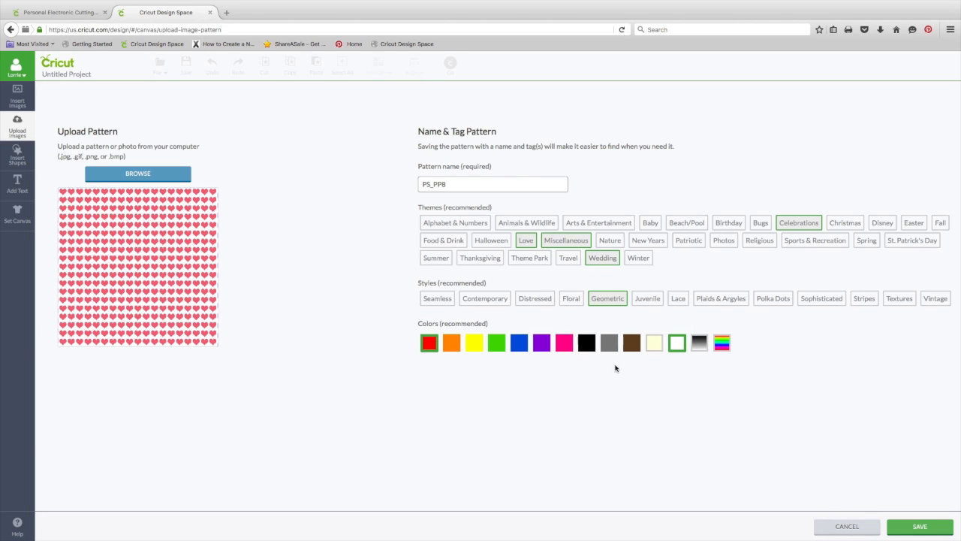
{"action": "mouse_move", "coordinate": [808, 428]}
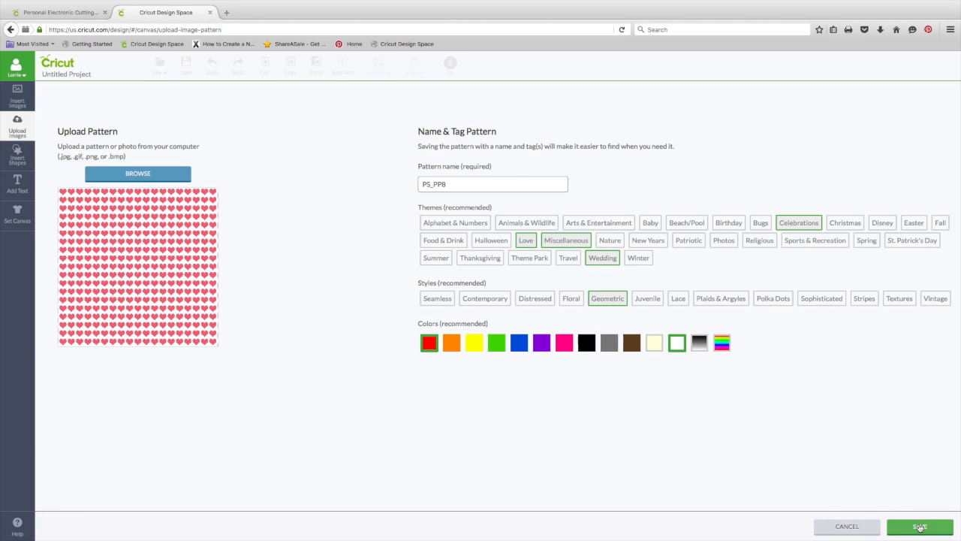
{"action": "left_click", "coordinate": [919, 526]}
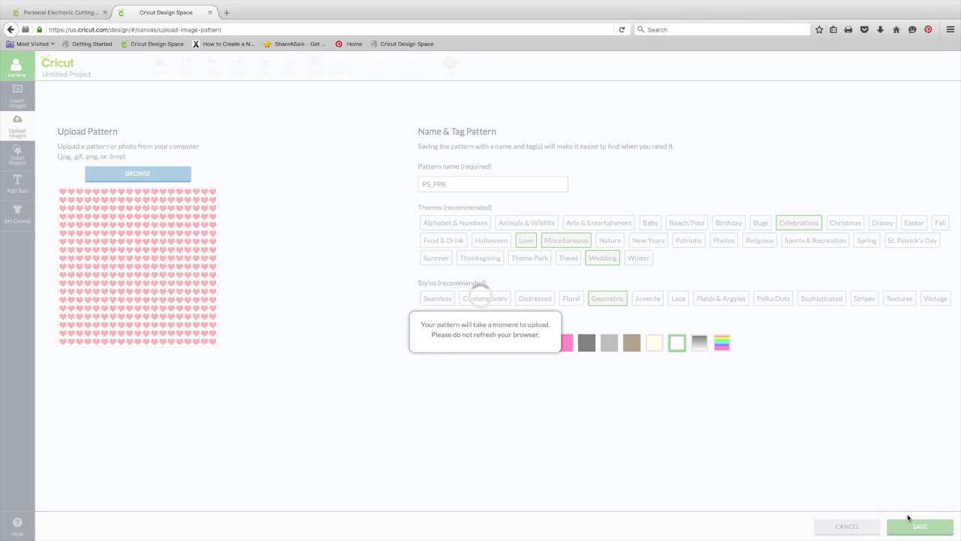
{"action": "left_click", "coordinate": [919, 526]}
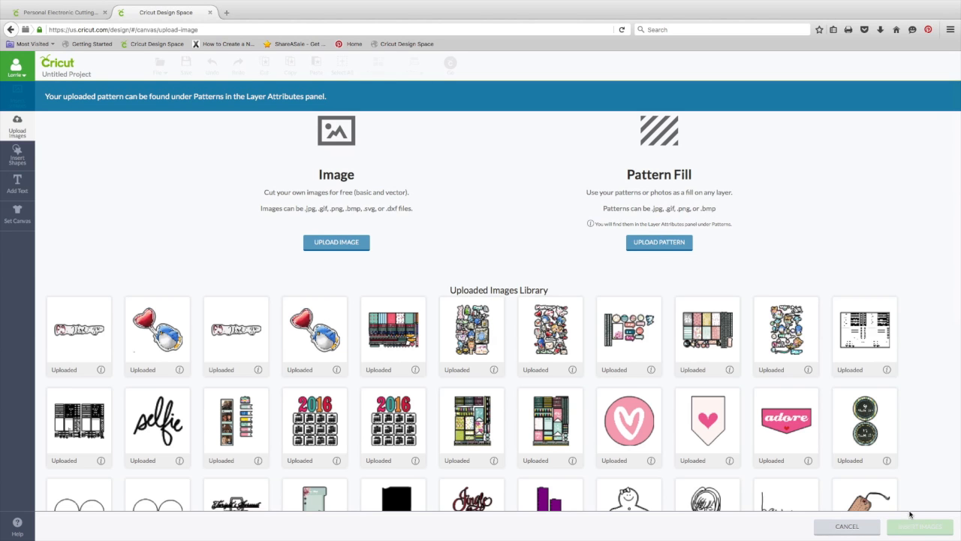
{"action": "mouse_move", "coordinate": [649, 311]}
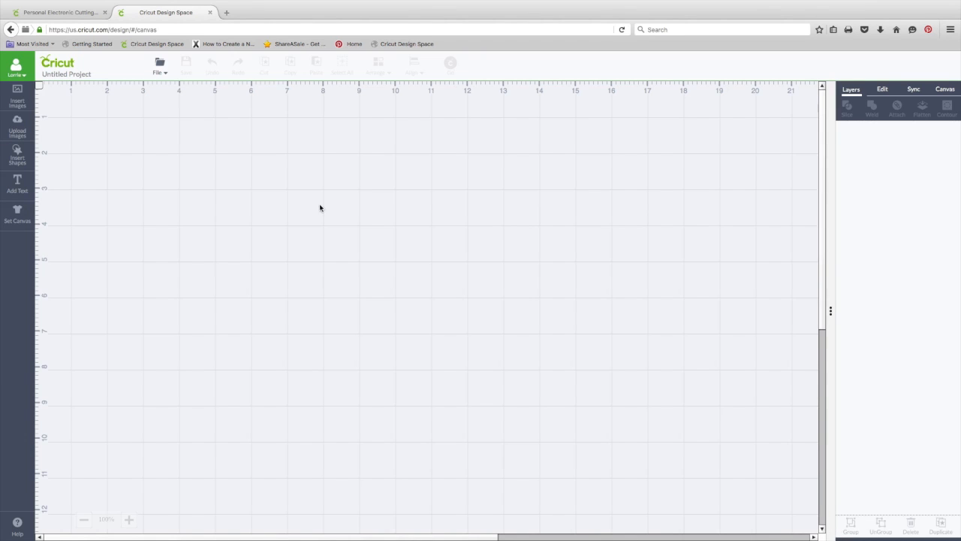
Add a square from Shapes, move it toward the canvas top-left and select it
{"action": "left_click", "coordinate": [17, 155]}
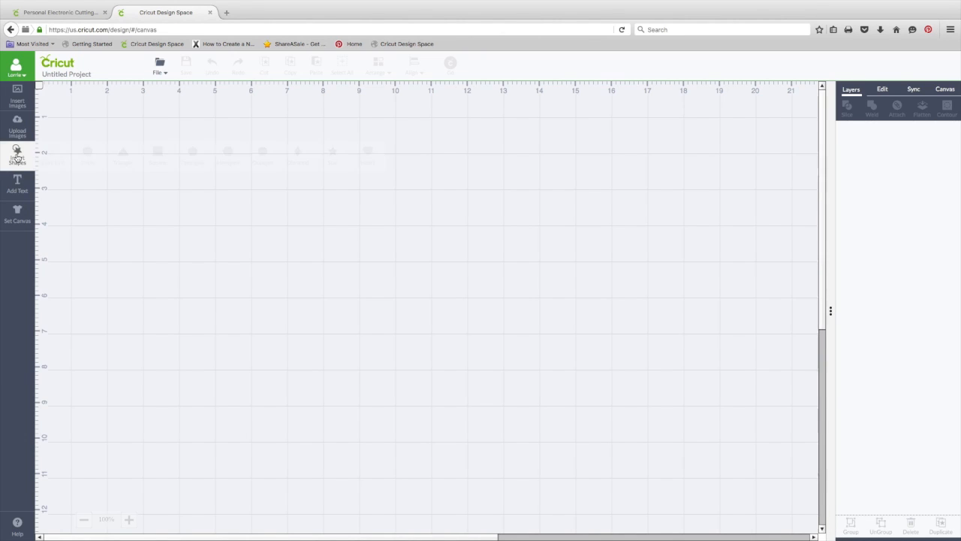
{"action": "left_click", "coordinate": [17, 156]}
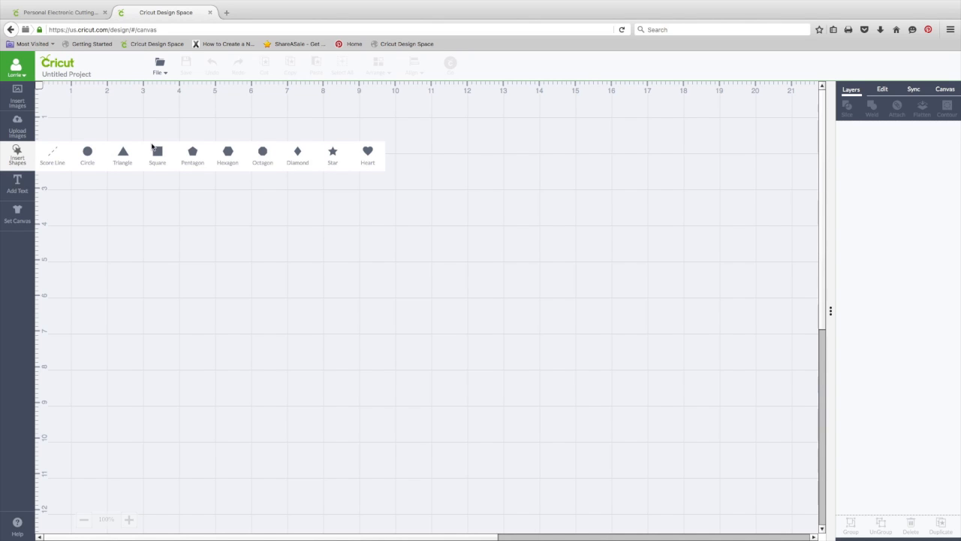
{"action": "left_click", "coordinate": [156, 150]}
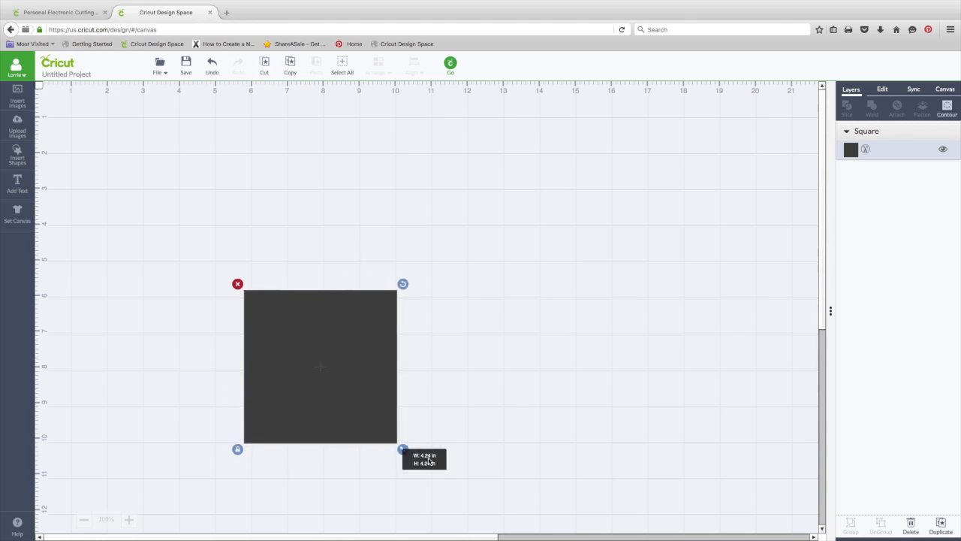
{"action": "left_click_drag", "start_coordinate": [319, 367], "coordinate": [293, 247]}
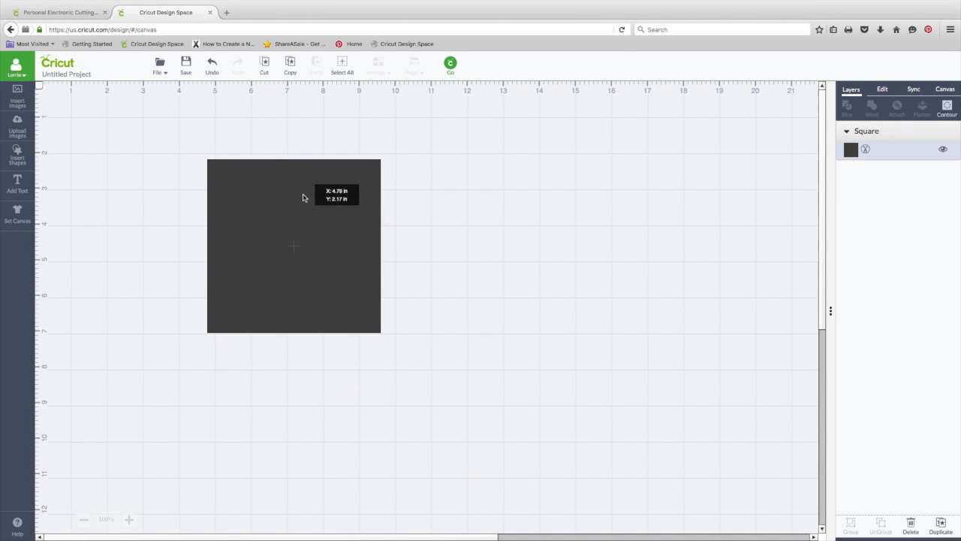
{"action": "left_click", "coordinate": [293, 243]}
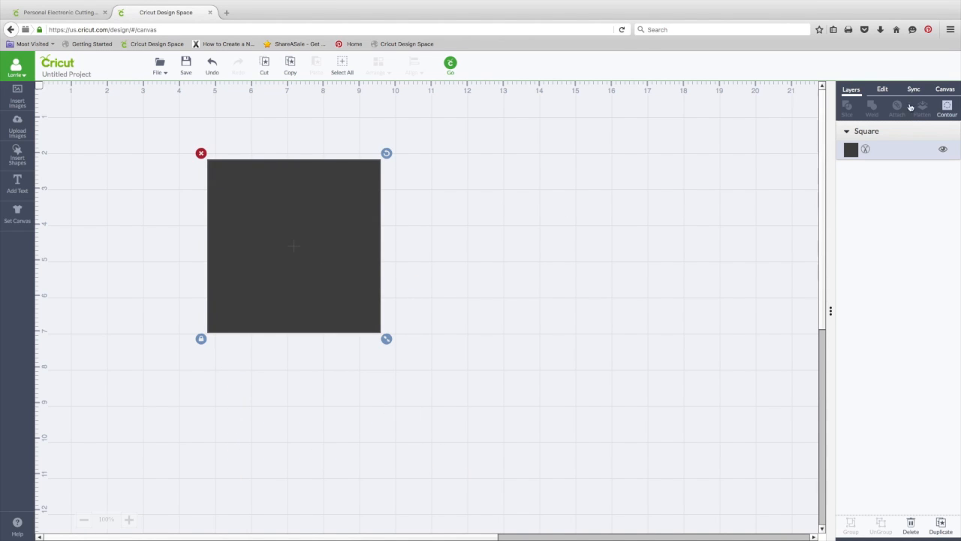
Set the square's layer to Print with Patterns and filter the patterns to red
{"action": "left_click", "coordinate": [850, 149]}
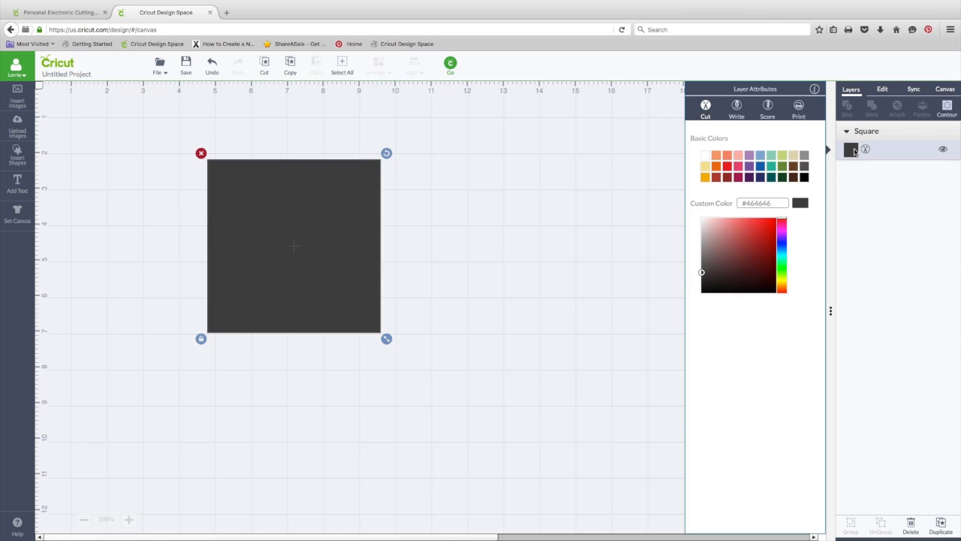
{"action": "mouse_move", "coordinate": [799, 105]}
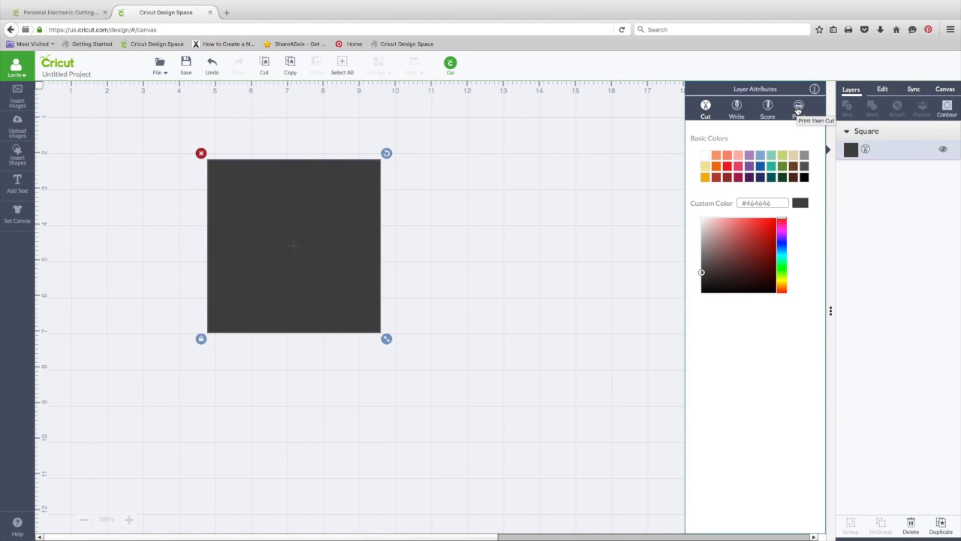
{"action": "left_click", "coordinate": [799, 108]}
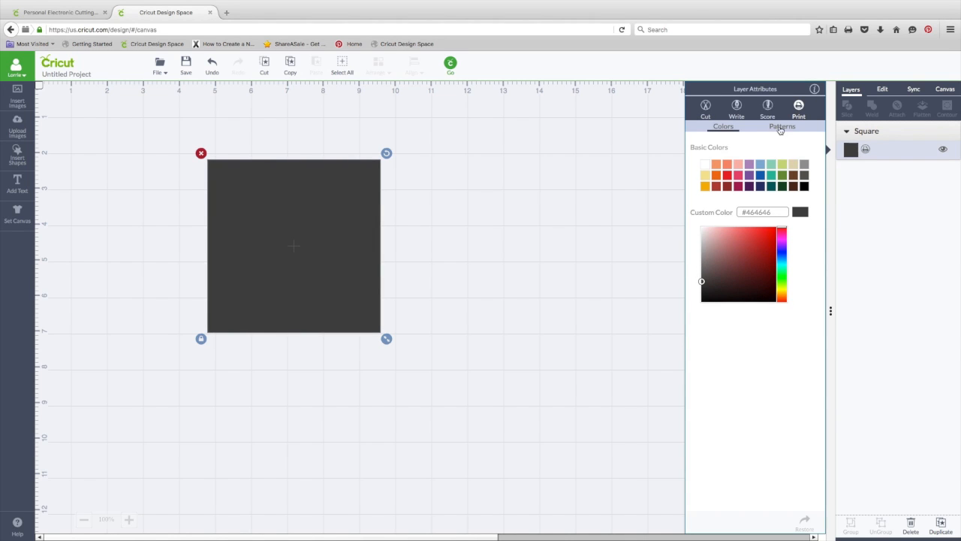
{"action": "left_click", "coordinate": [782, 126]}
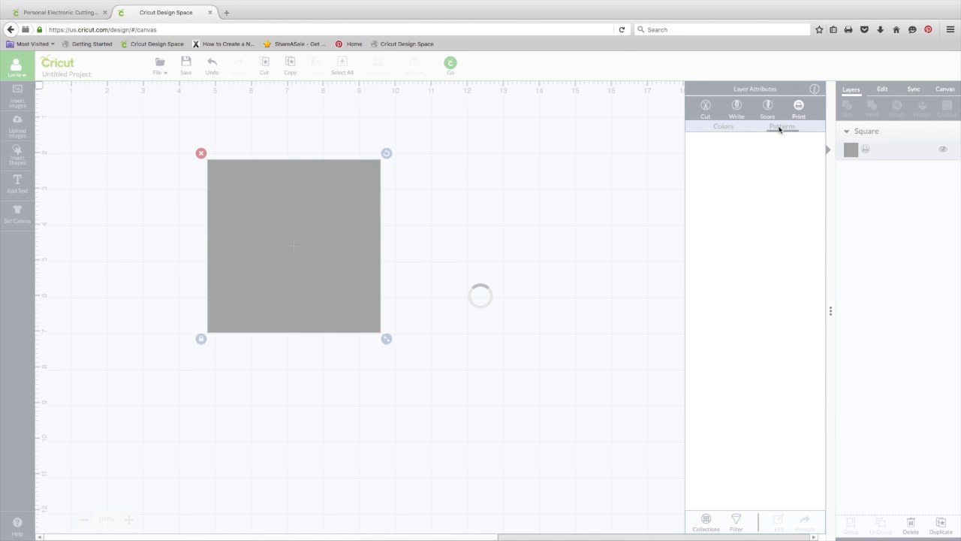
{"action": "left_click", "coordinate": [781, 127]}
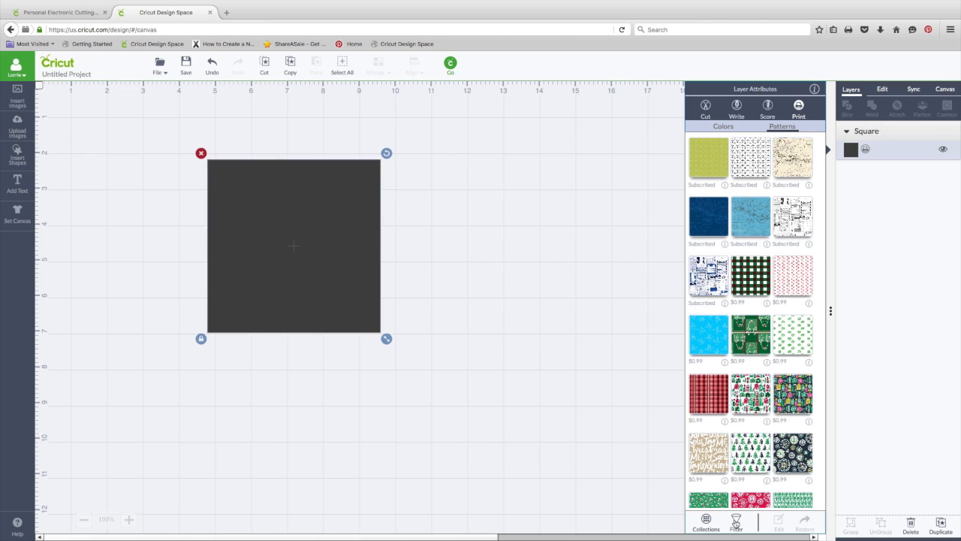
{"action": "left_click", "coordinate": [736, 522]}
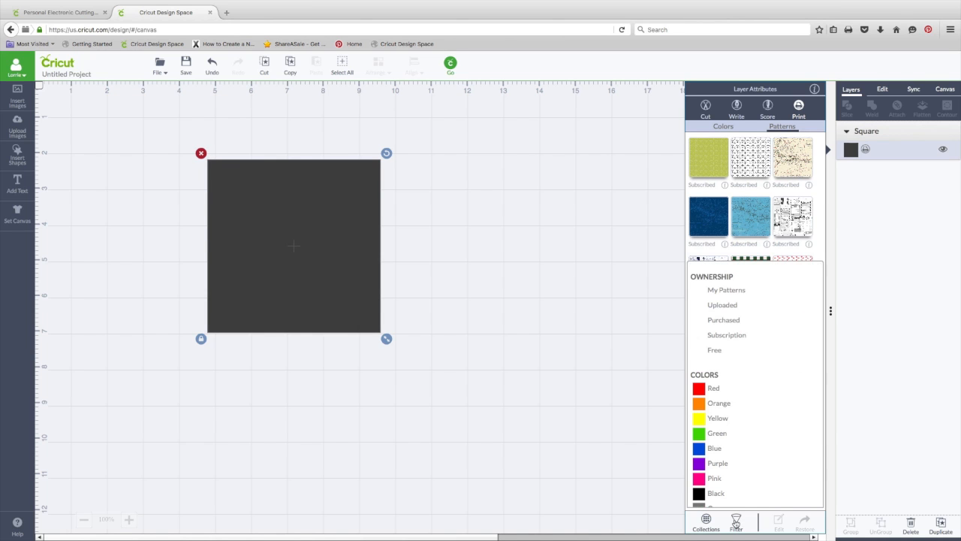
{"action": "scroll", "scroll_direction": "down", "scroll_amount": 3}
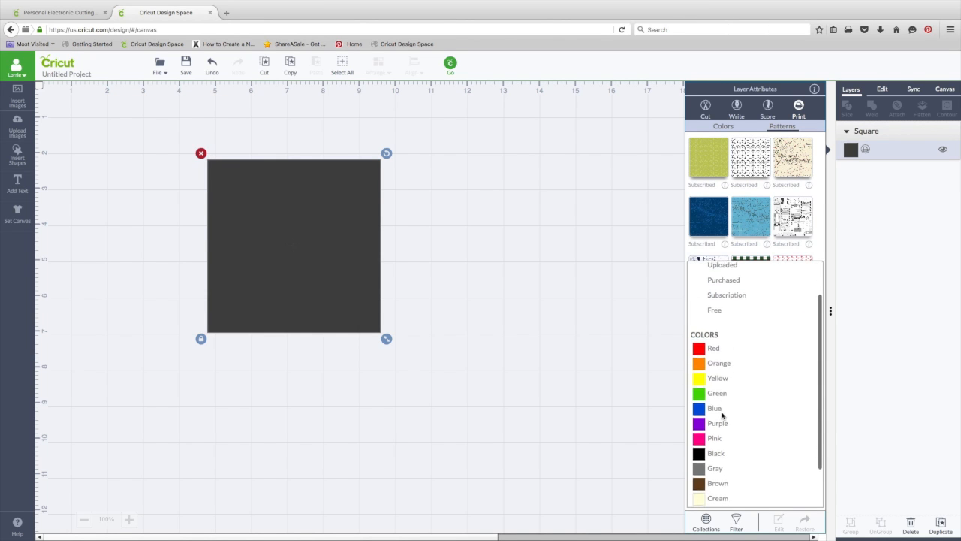
{"action": "scroll", "scroll_direction": "up", "scroll_amount": 3}
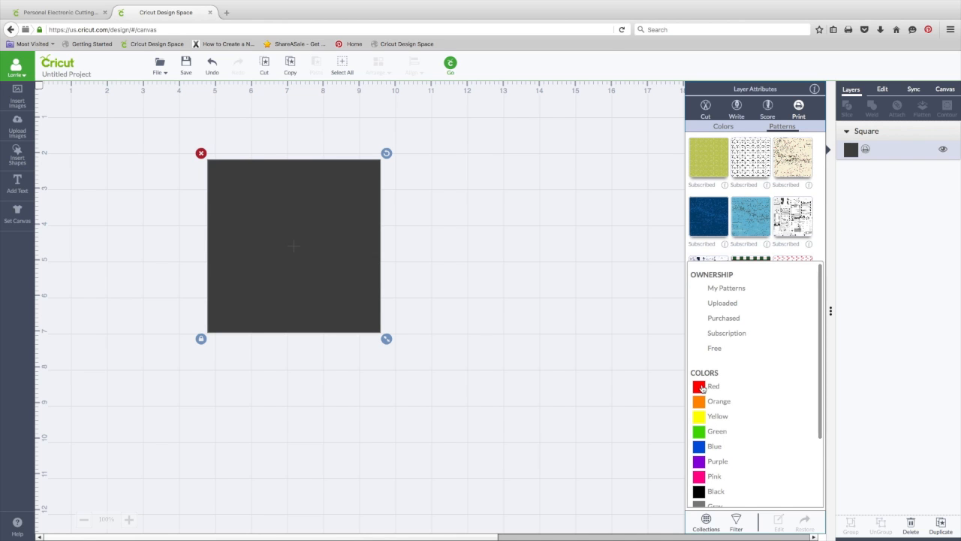
{"action": "left_click", "coordinate": [700, 386]}
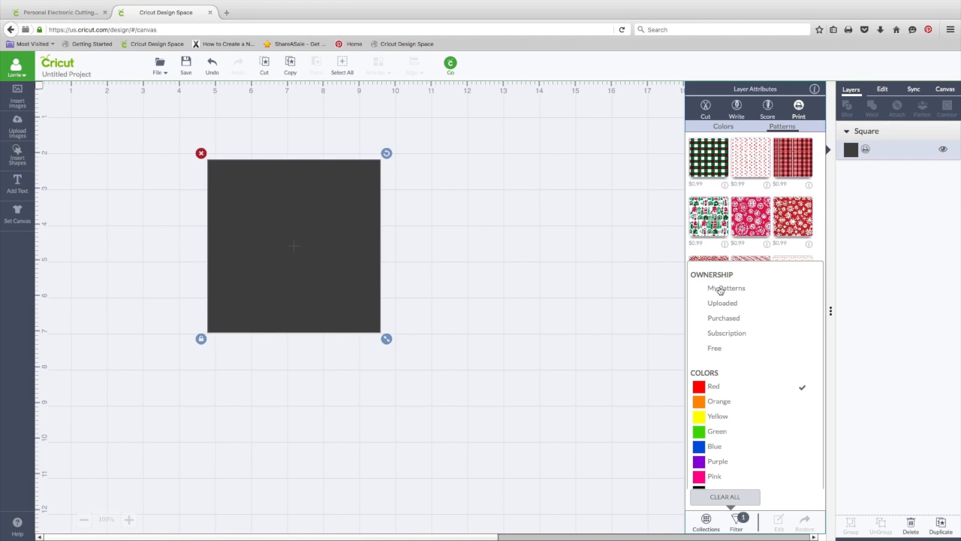
{"action": "mouse_move", "coordinate": [720, 305]}
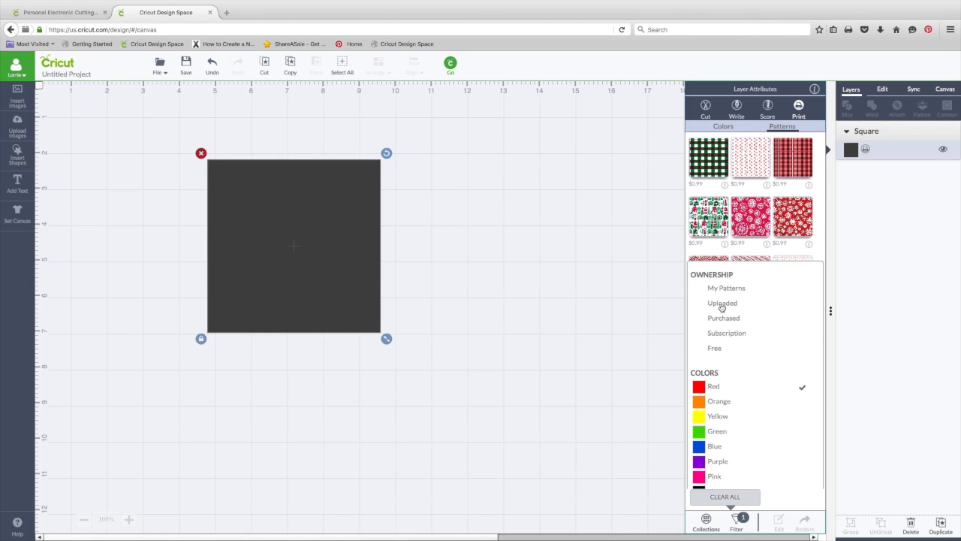
{"action": "left_click", "coordinate": [721, 303]}
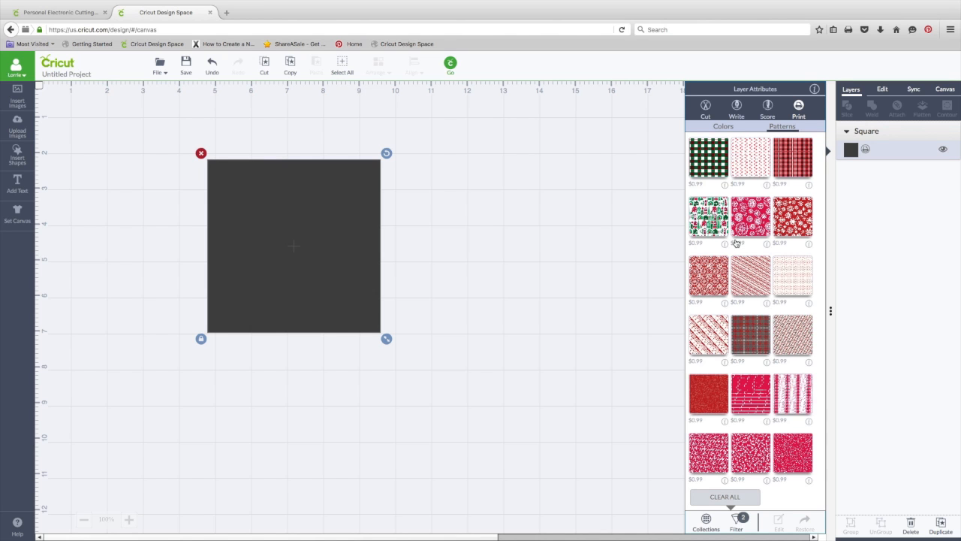
Fill the square with the uploaded pink hearts pattern and deselect it
{"action": "scroll", "scroll_direction": "down", "scroll_amount": 3}
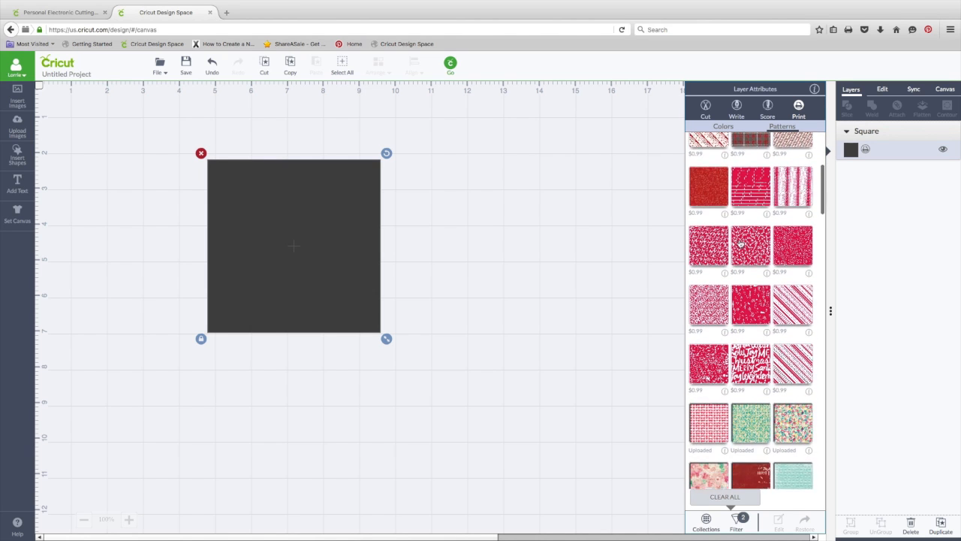
{"action": "scroll", "scroll_direction": "down", "scroll_amount": 3}
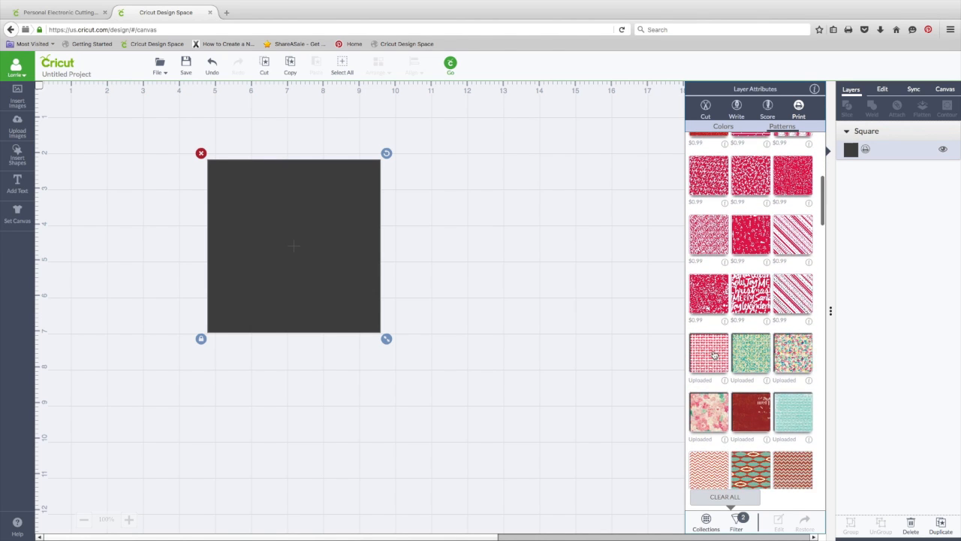
{"action": "mouse_move", "coordinate": [709, 353]}
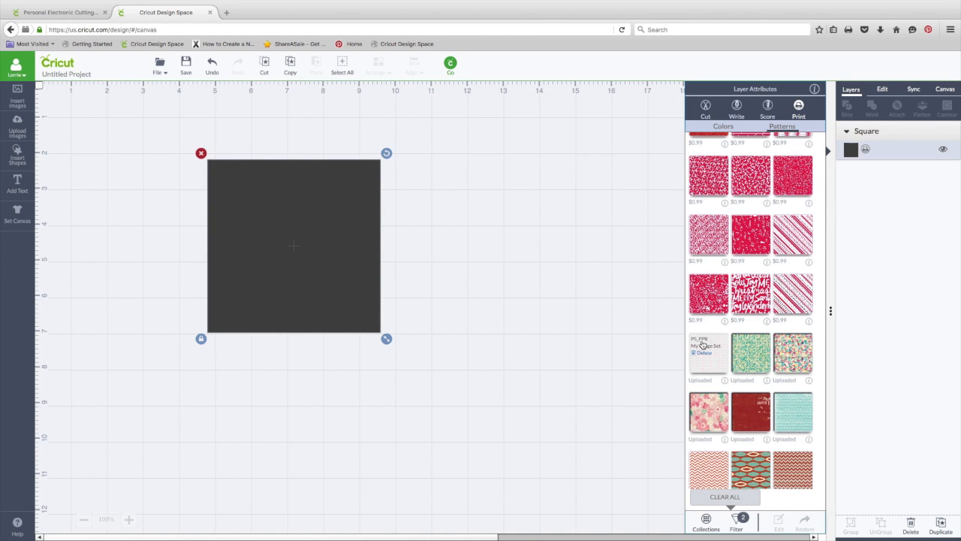
{"action": "mouse_move", "coordinate": [729, 381]}
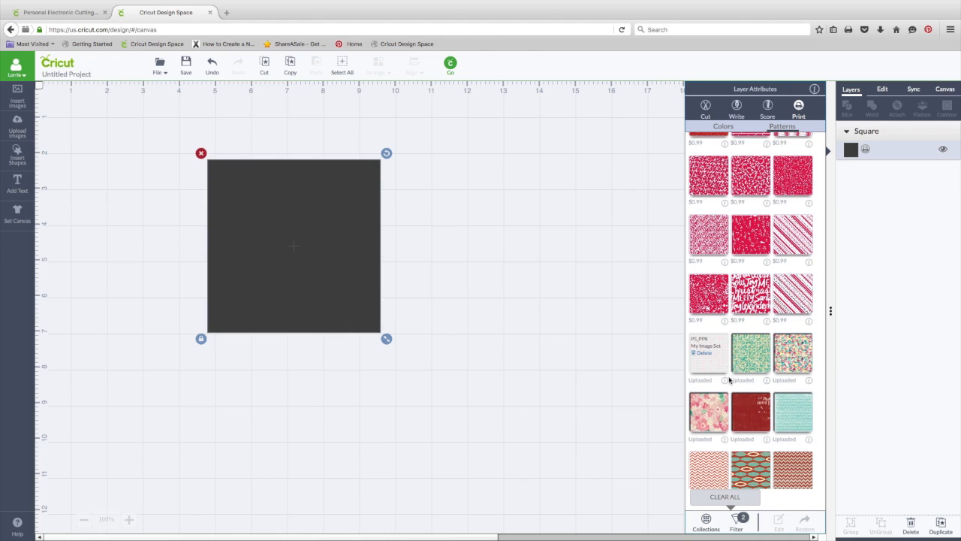
{"action": "left_click", "coordinate": [709, 353]}
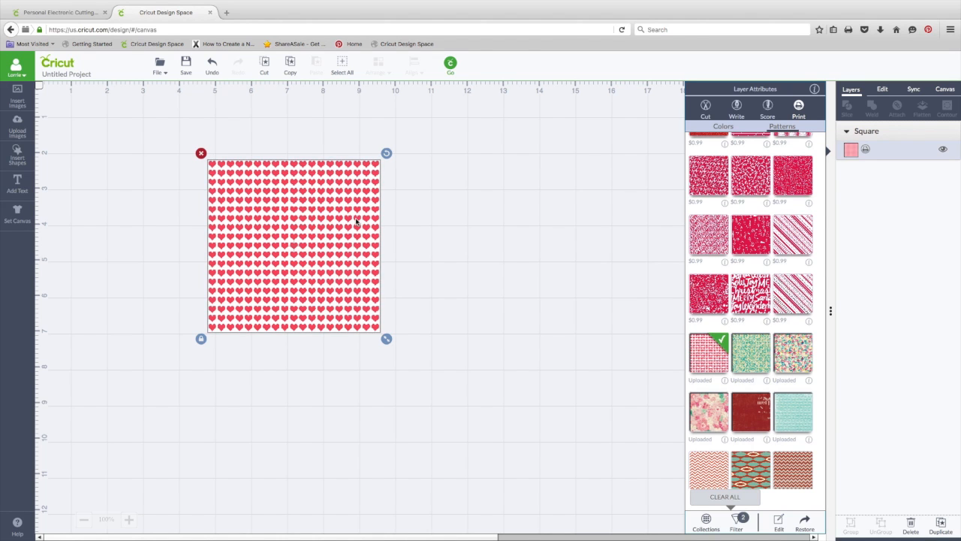
{"action": "left_click", "coordinate": [456, 231]}
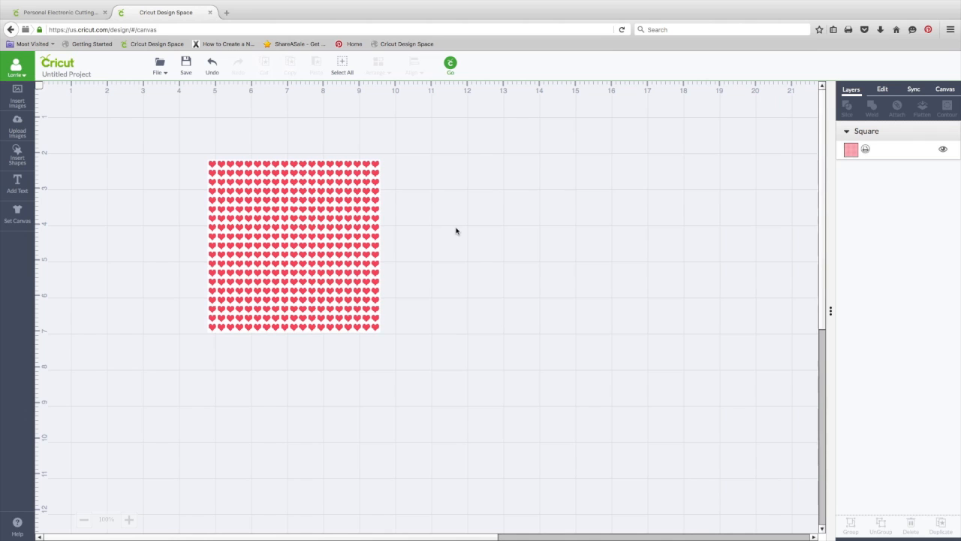
Add a circle beside the square and give it the same pink hearts Print pattern fill
{"action": "left_click", "coordinate": [16, 155]}
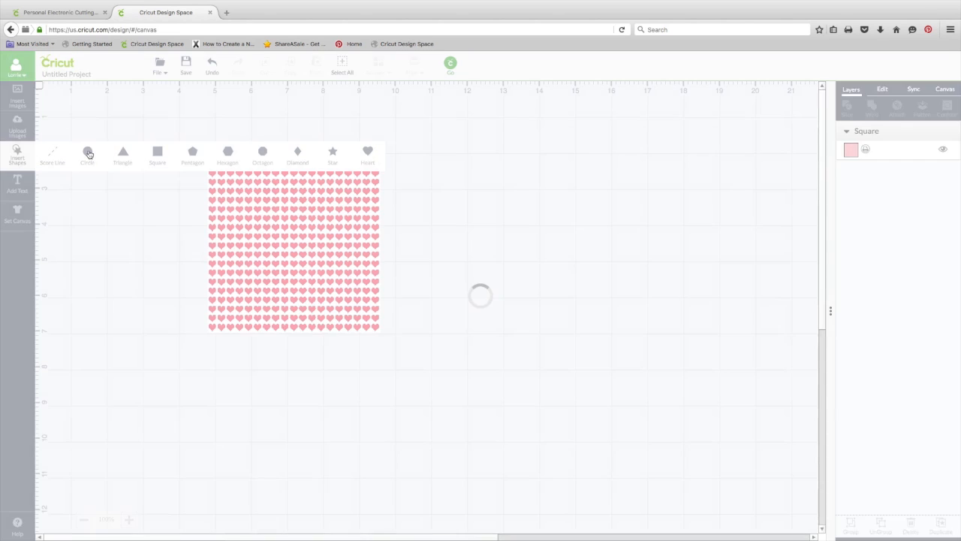
{"action": "left_click", "coordinate": [87, 153]}
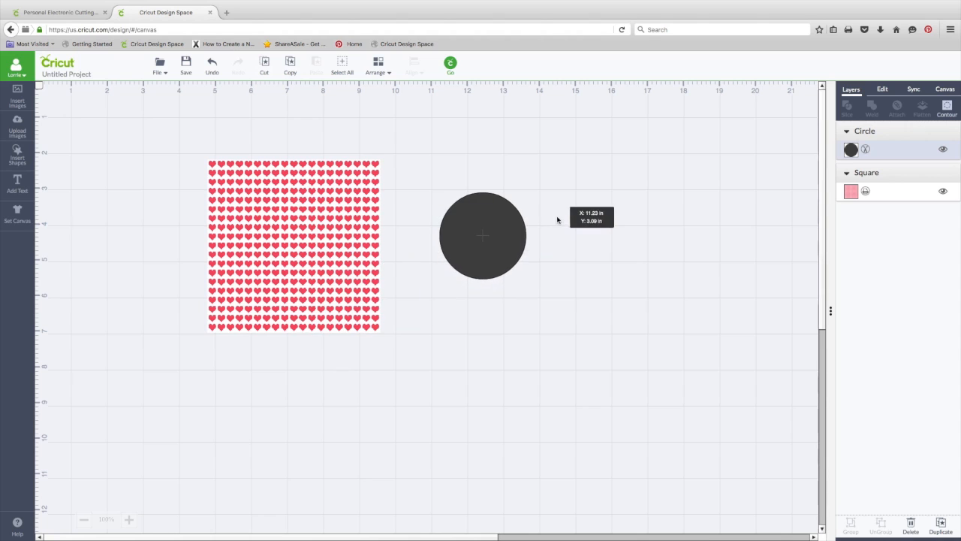
{"action": "left_click", "coordinate": [483, 236]}
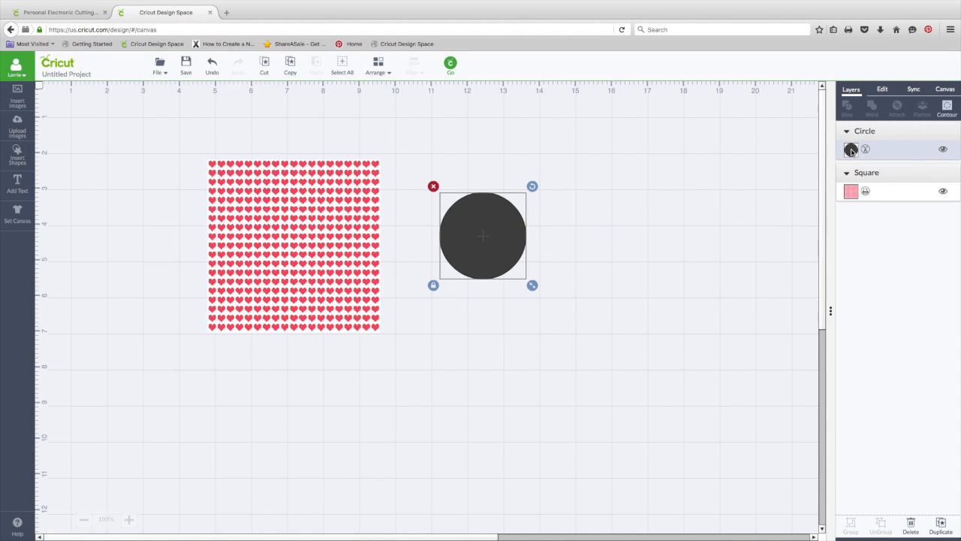
{"action": "left_click", "coordinate": [850, 149]}
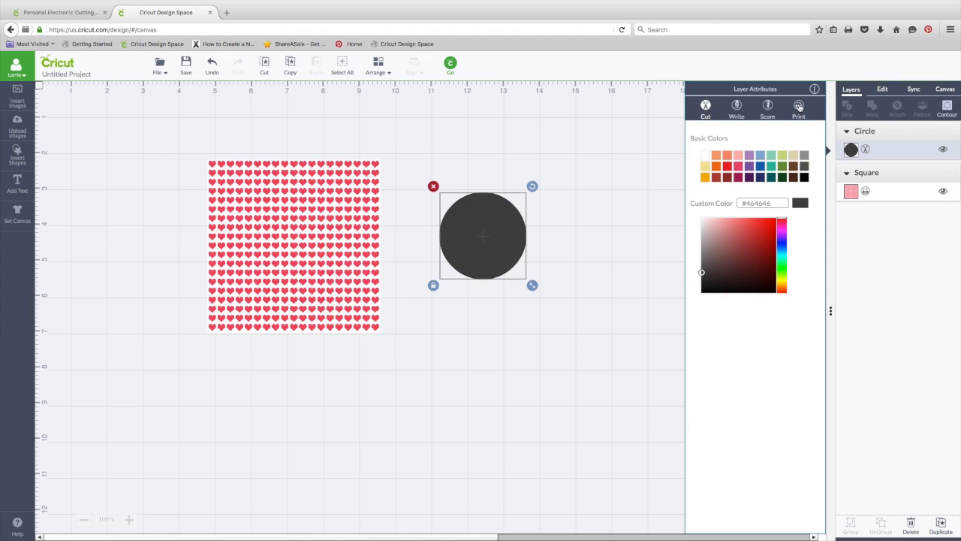
{"action": "left_click", "coordinate": [783, 126]}
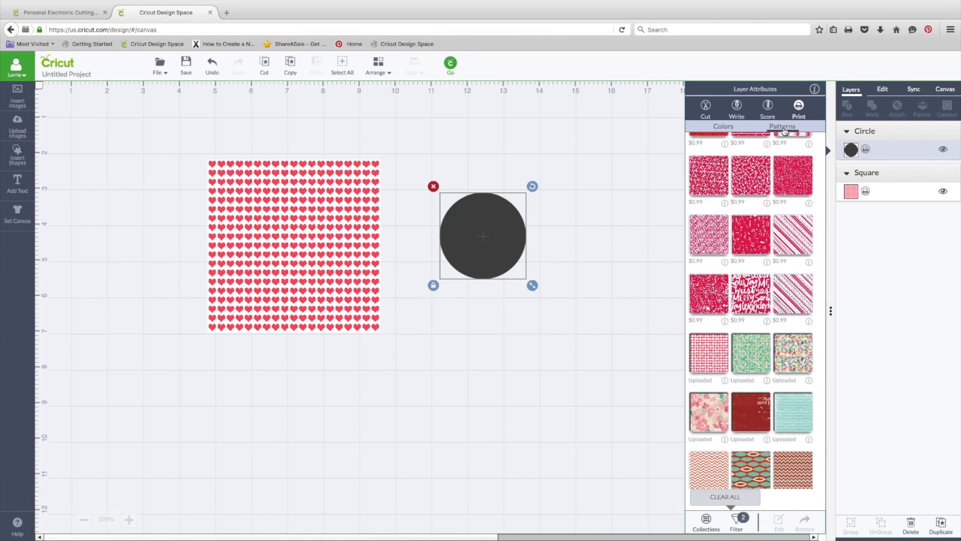
{"action": "left_click", "coordinate": [708, 353]}
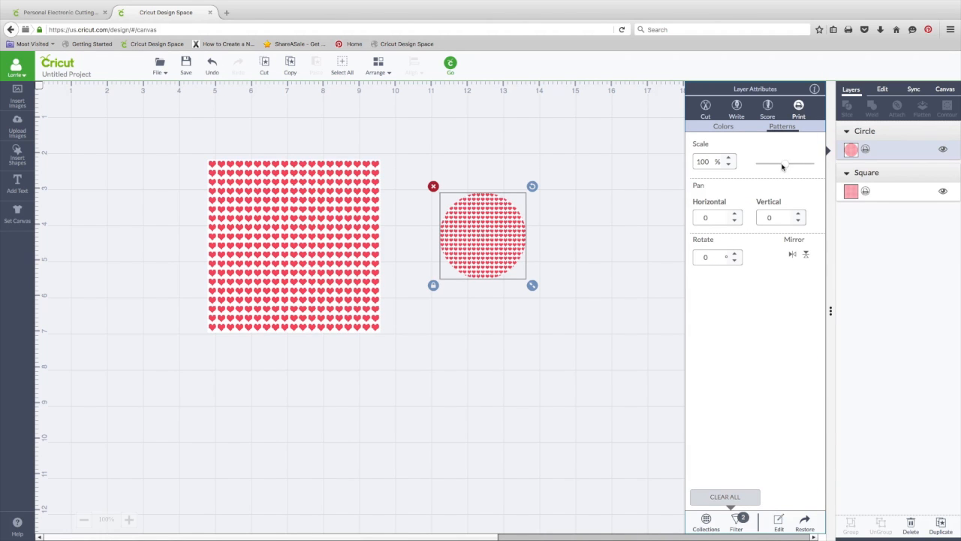
Set the circle's hearts pattern to Scale 230%, Horizontal -170, Vertical 80, Rotate 344
{"action": "left_click_drag", "start_coordinate": [784, 163], "coordinate": [787, 163]}
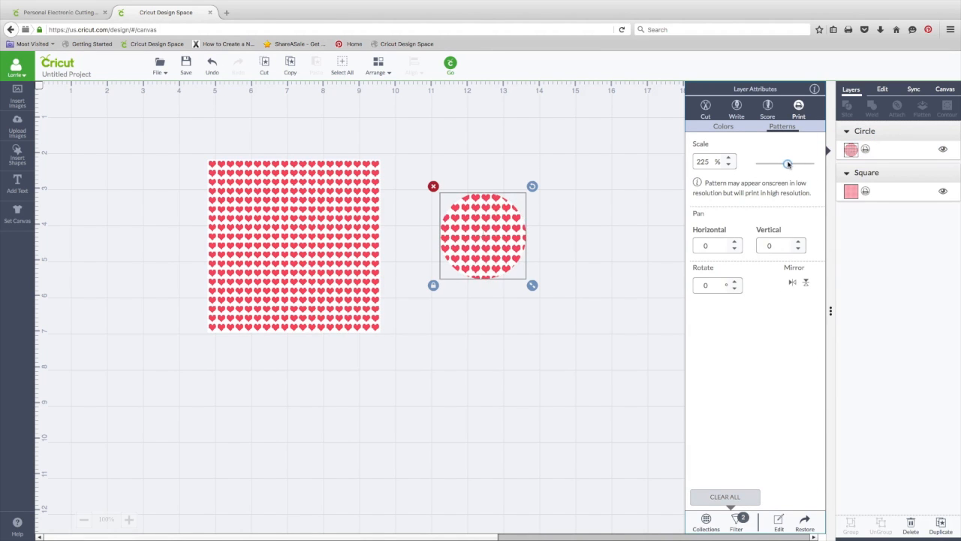
{"action": "left_click_drag", "start_coordinate": [787, 162], "coordinate": [787, 162]}
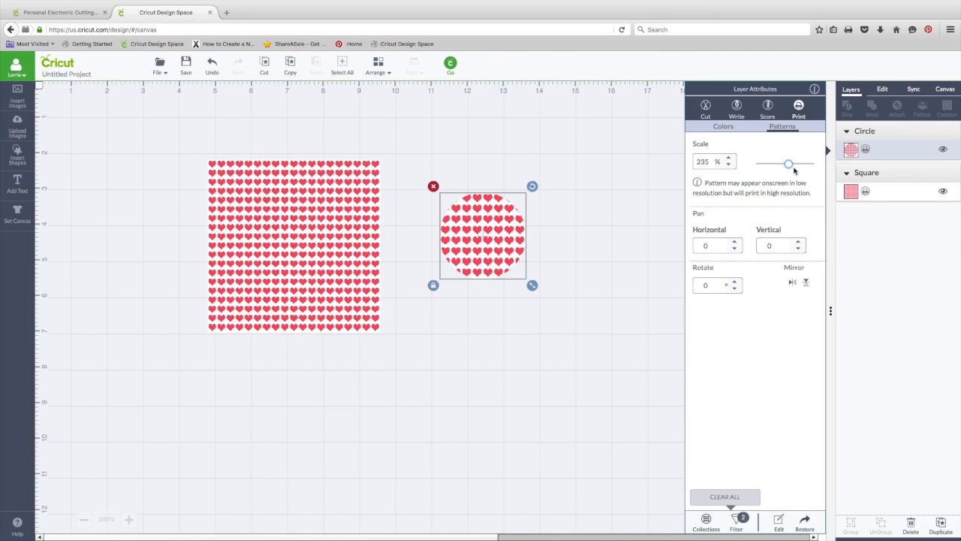
{"action": "left_click_drag", "start_coordinate": [787, 164], "coordinate": [790, 163]}
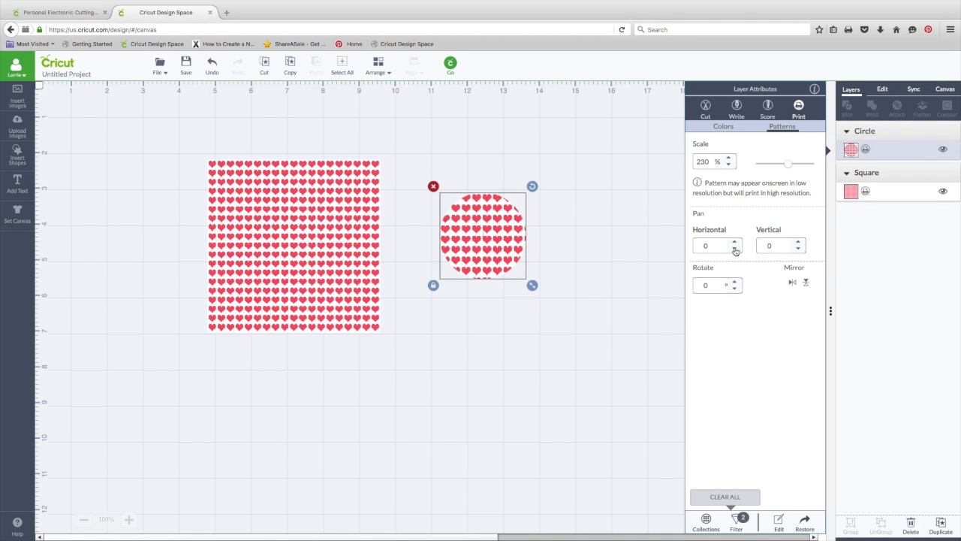
{"action": "left_click", "coordinate": [736, 247]}
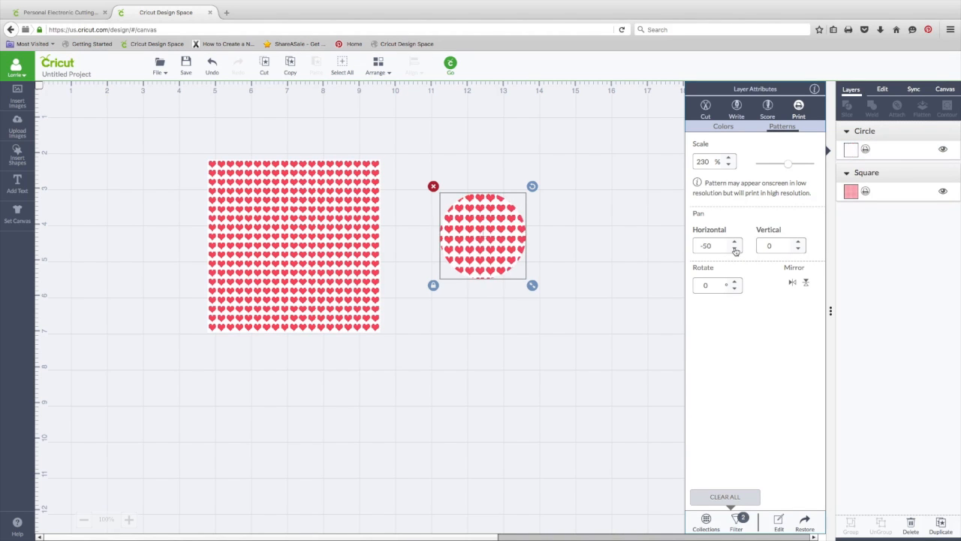
{"action": "left_click", "coordinate": [738, 249]}
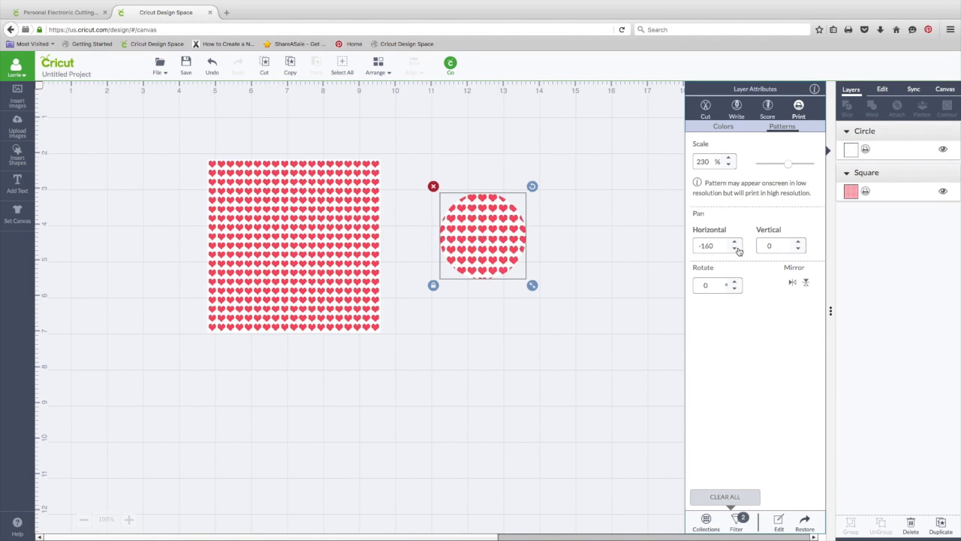
{"action": "left_click", "coordinate": [798, 246]}
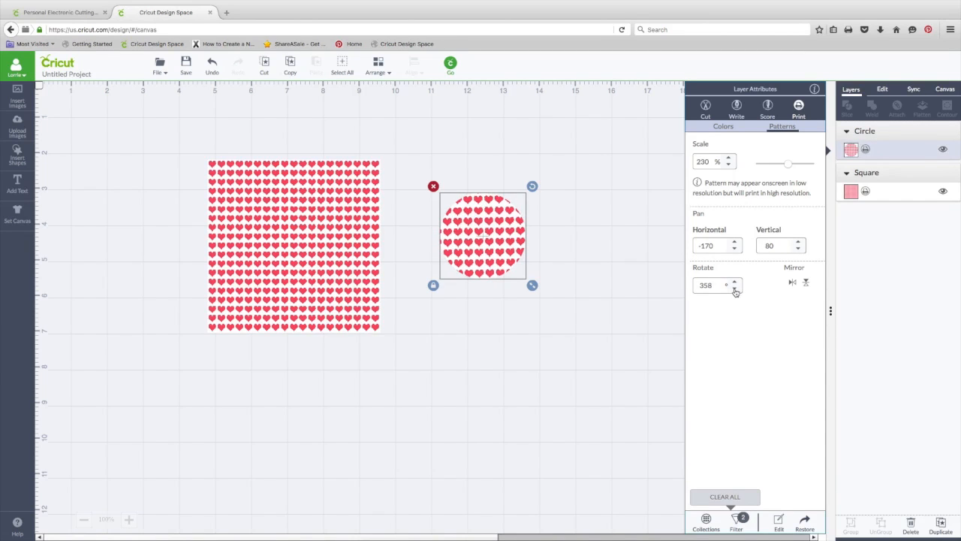
{"action": "left_click", "coordinate": [727, 288]}
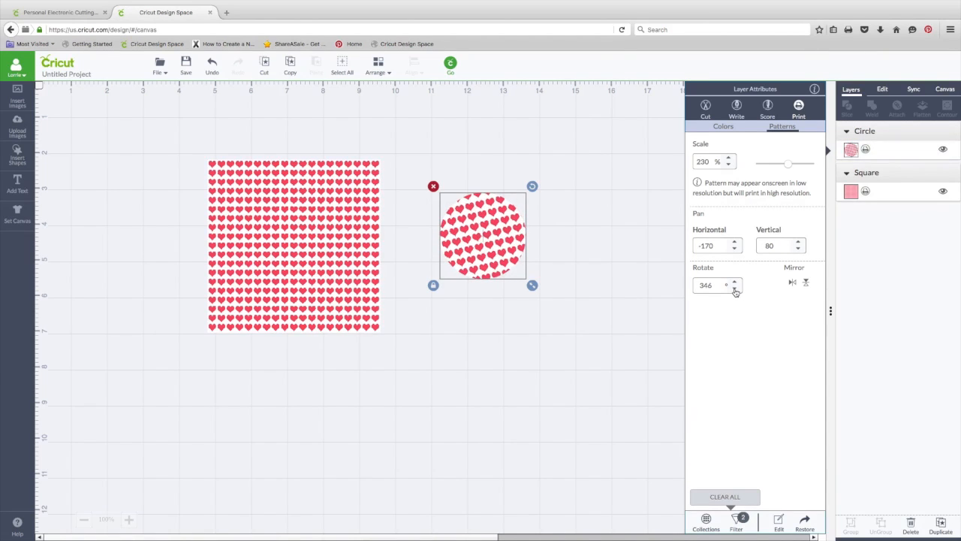
{"action": "left_click", "coordinate": [735, 286]}
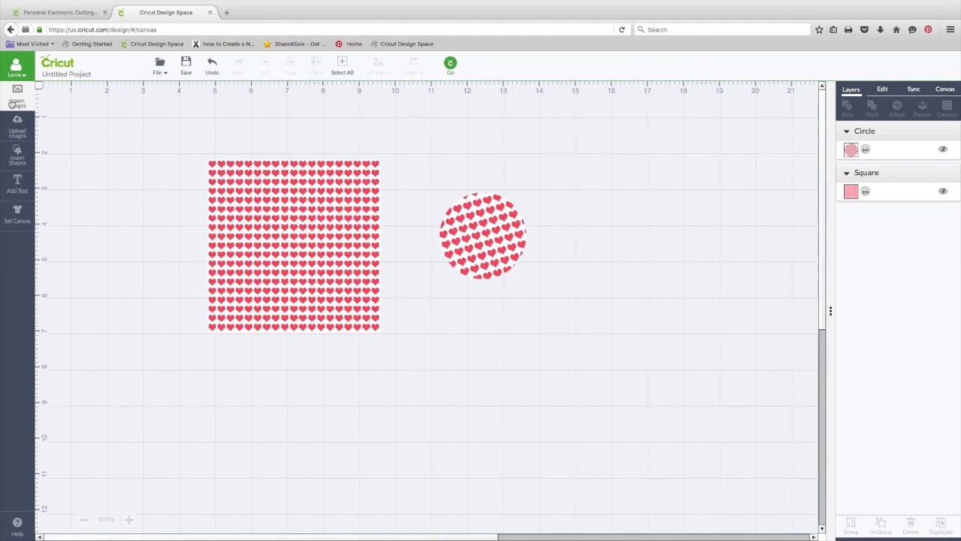
Insert the tan tag with green top from the image library search for 'tag'
{"action": "left_click", "coordinate": [16, 92]}
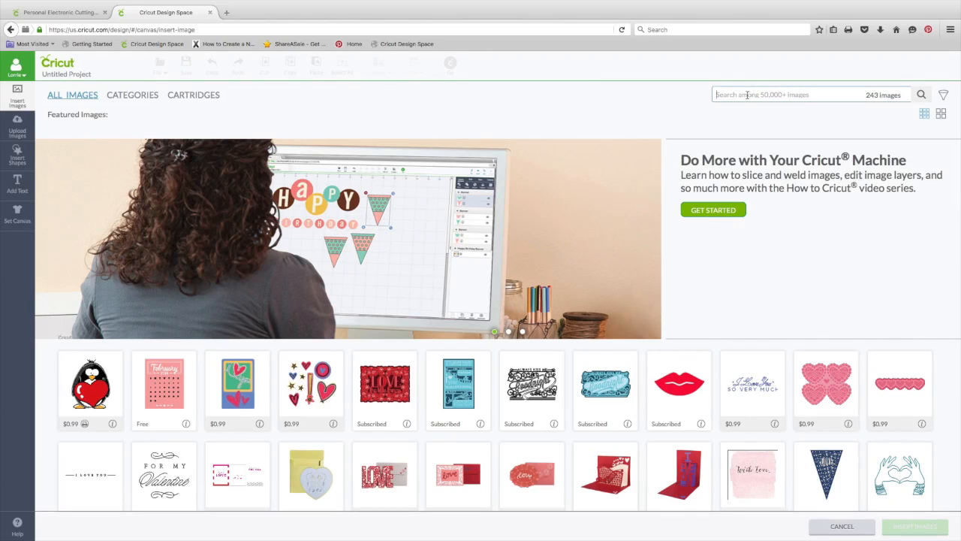
{"action": "left_click", "coordinate": [921, 93]}
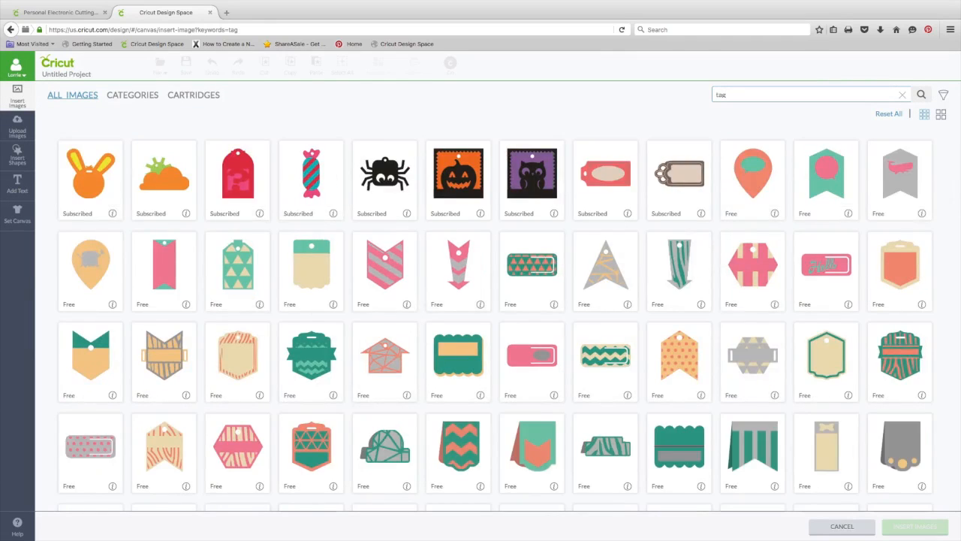
{"action": "left_click", "coordinate": [311, 271]}
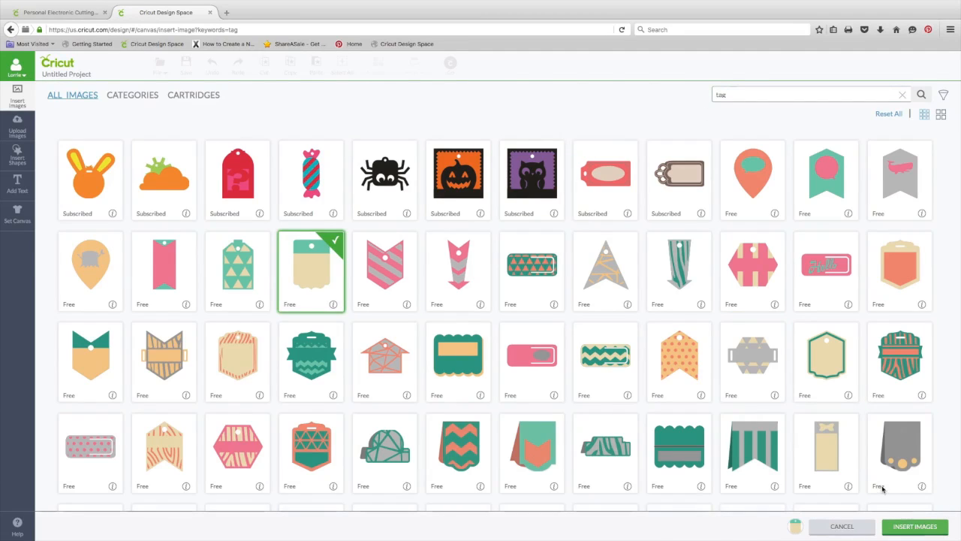
{"action": "left_click", "coordinate": [913, 525]}
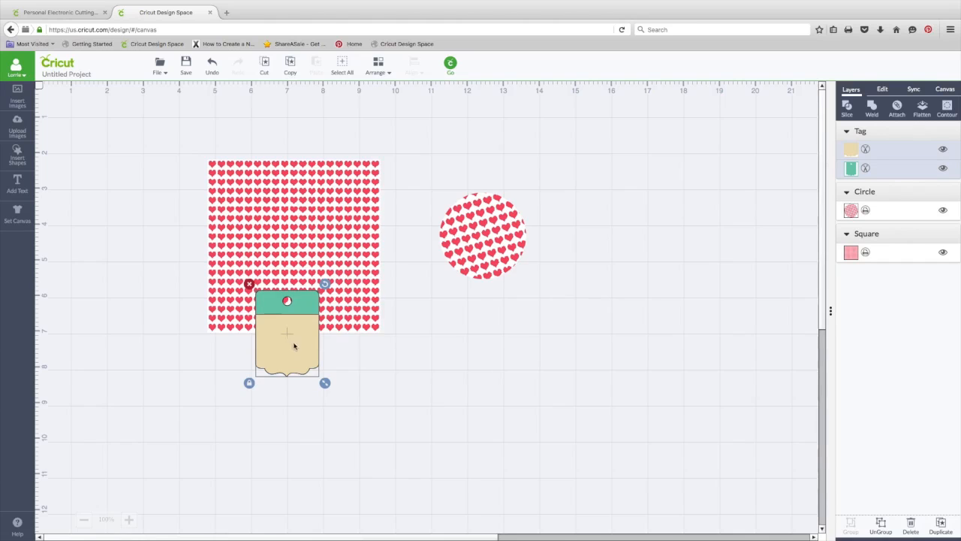
Move the tag below the circle, ungroup it and fill its top layer with a red pattern
{"action": "left_click_drag", "start_coordinate": [287, 334], "coordinate": [512, 348]}
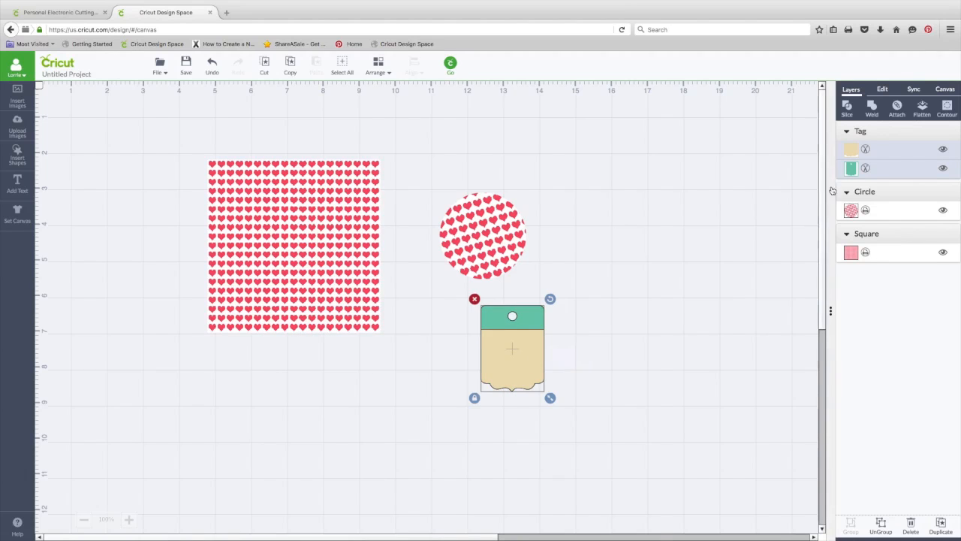
{"action": "mouse_move", "coordinate": [522, 336]}
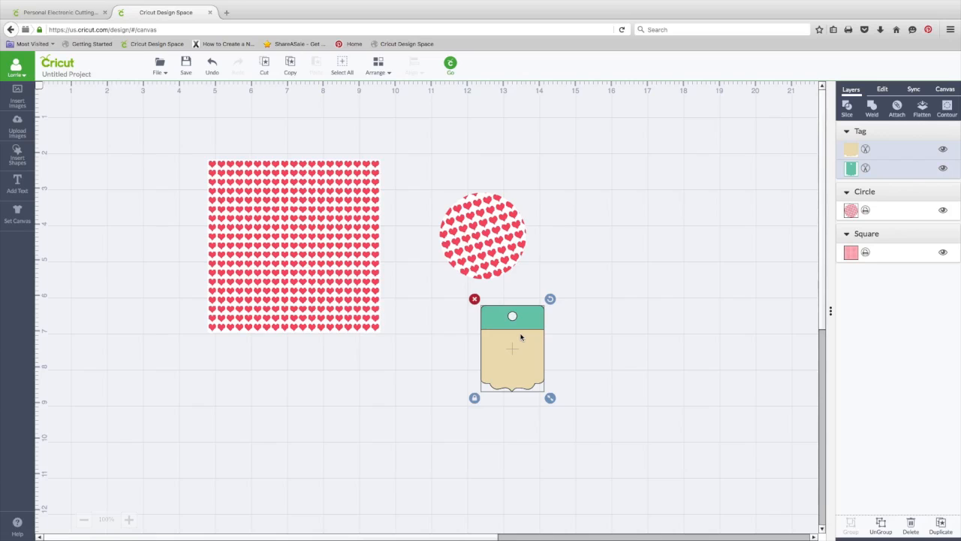
{"action": "mouse_move", "coordinate": [518, 344]}
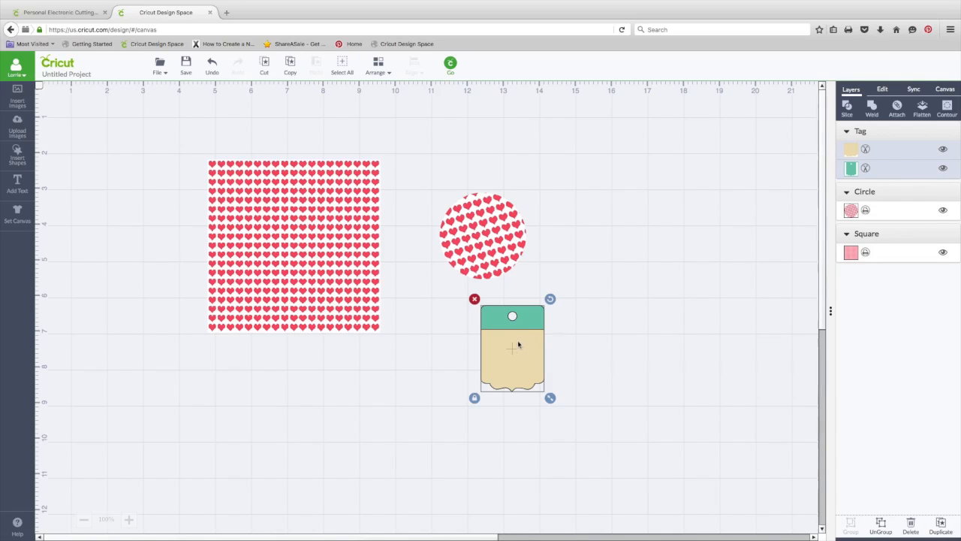
{"action": "right_click", "coordinate": [512, 346]}
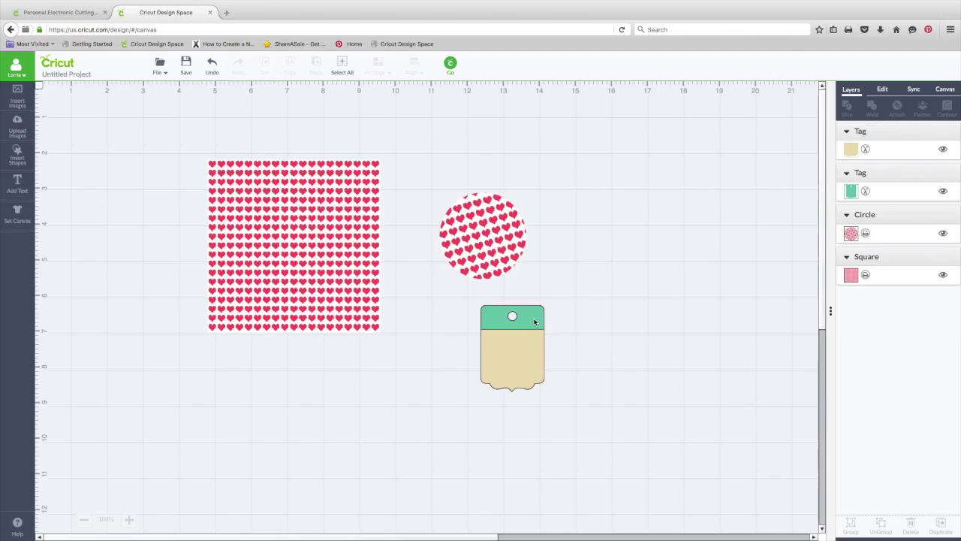
{"action": "left_click", "coordinate": [512, 349]}
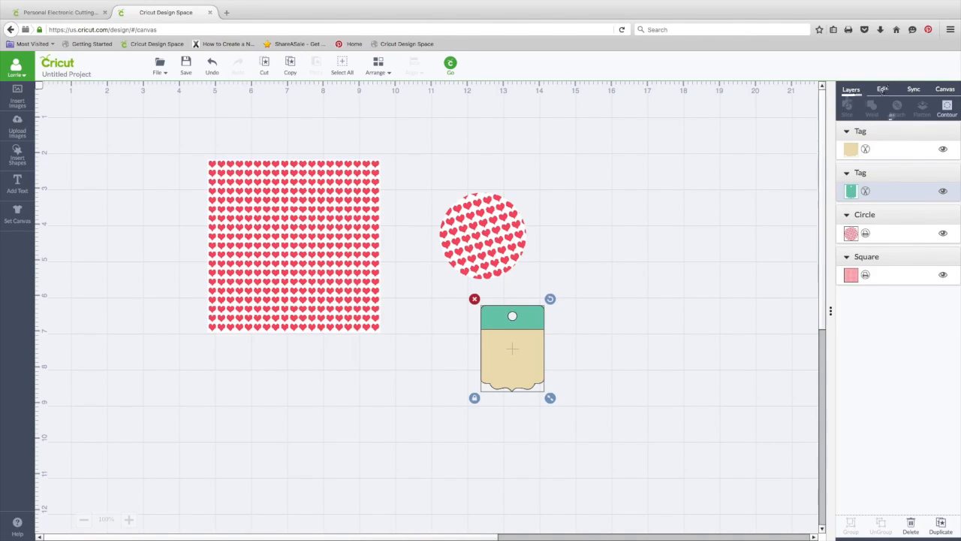
{"action": "left_click", "coordinate": [849, 190]}
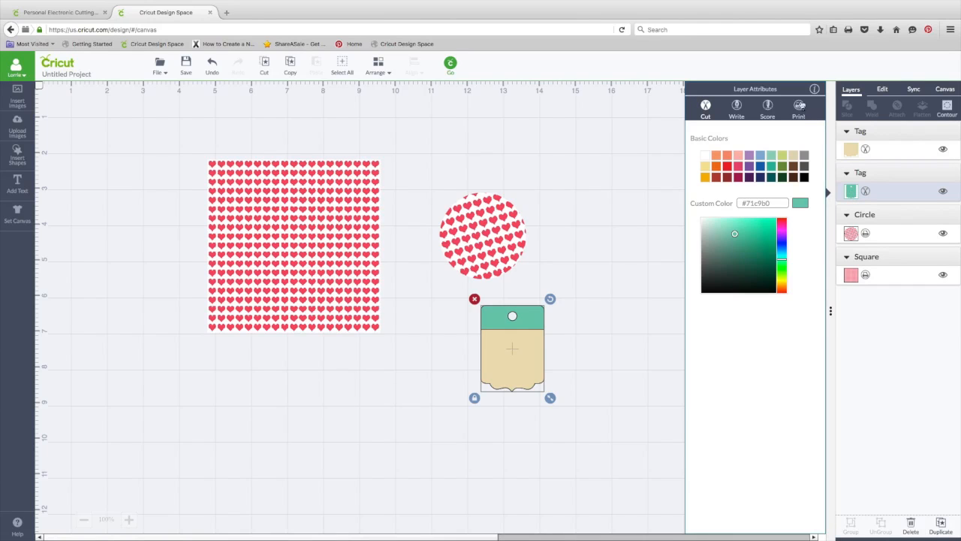
{"action": "left_click", "coordinate": [782, 126]}
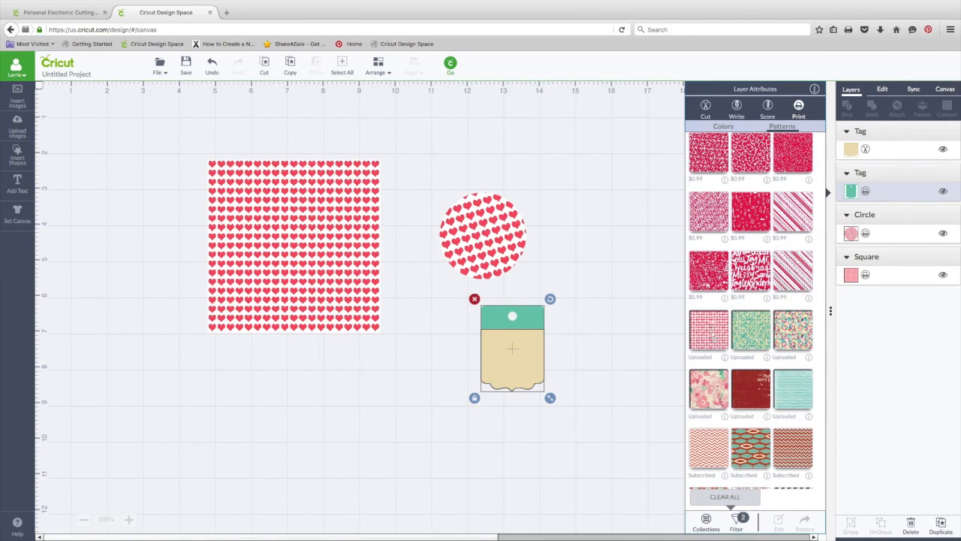
{"action": "left_click", "coordinate": [708, 330]}
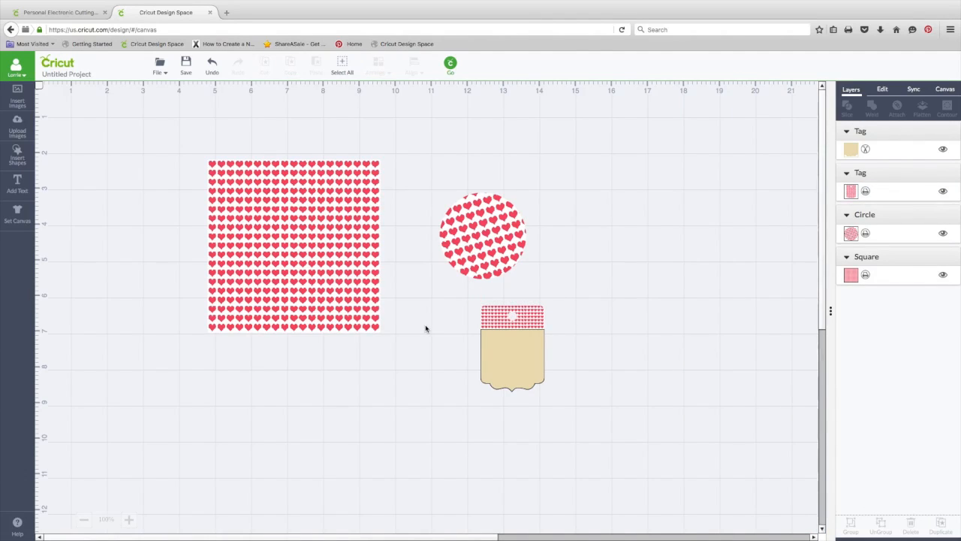
{"action": "mouse_move", "coordinate": [523, 354]}
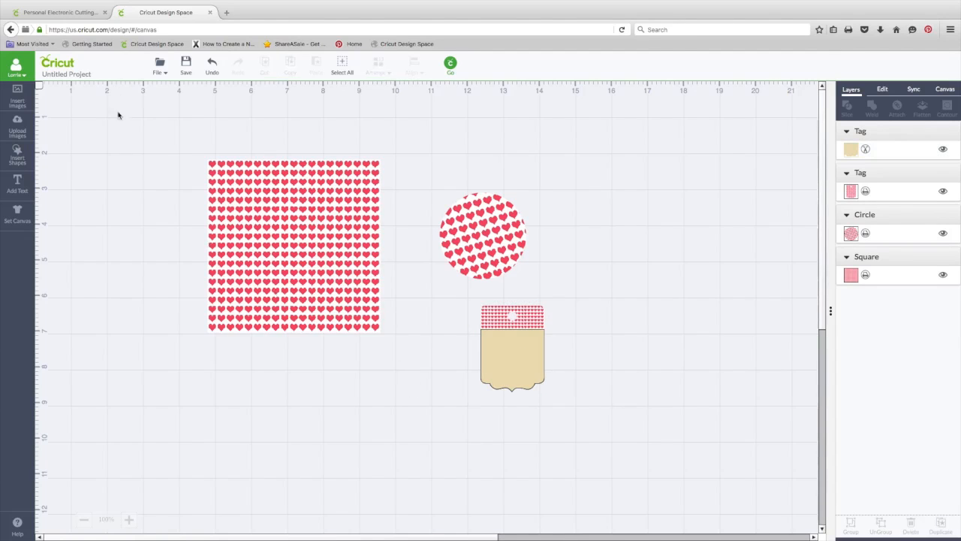
{"action": "mouse_move", "coordinate": [17, 128]}
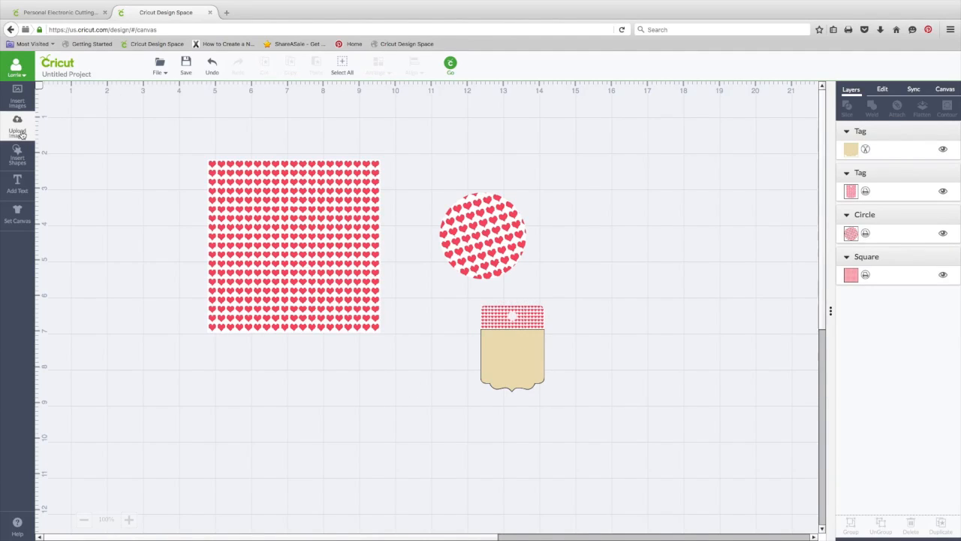
Upload PS_PP6.jpg from the computer as a new pattern fill for preview
{"action": "left_click", "coordinate": [17, 127]}
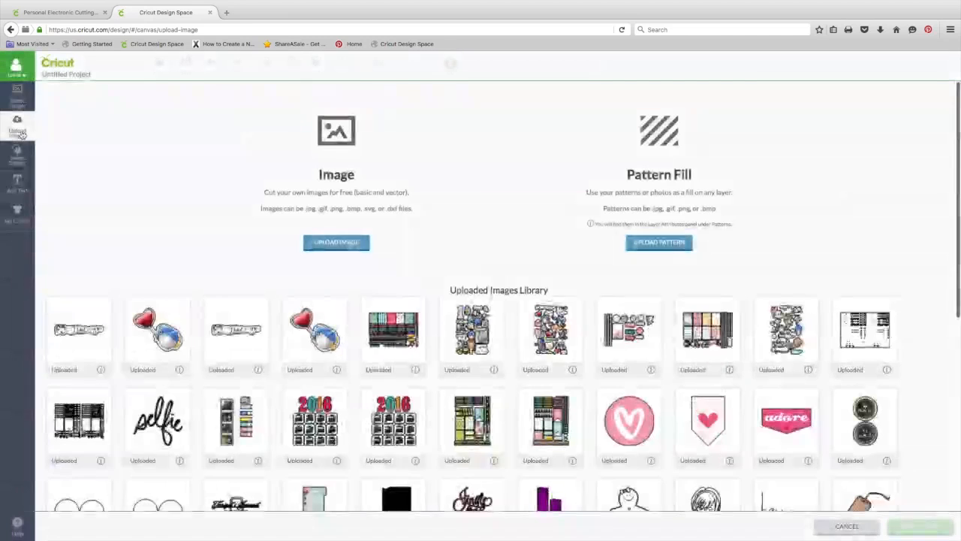
{"action": "left_click", "coordinate": [658, 242]}
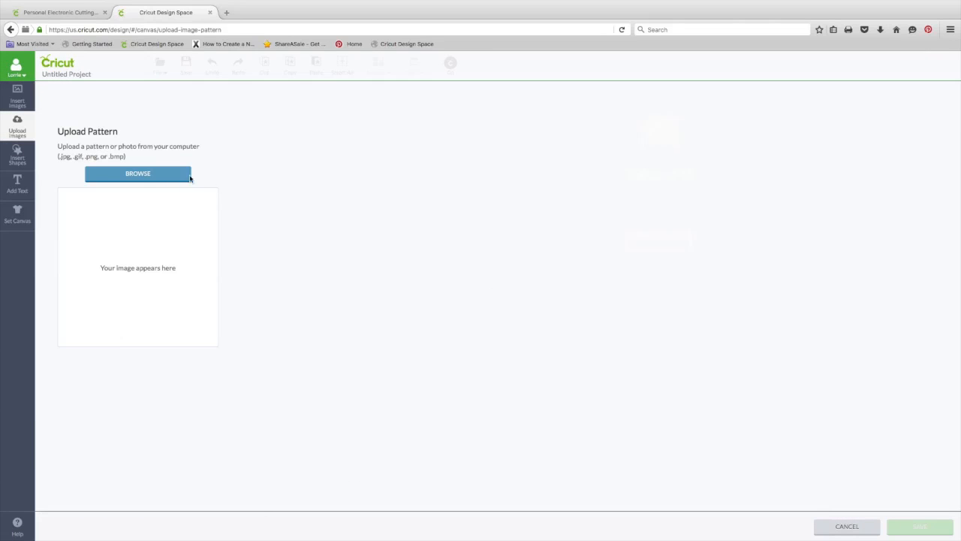
{"action": "left_click", "coordinate": [138, 174]}
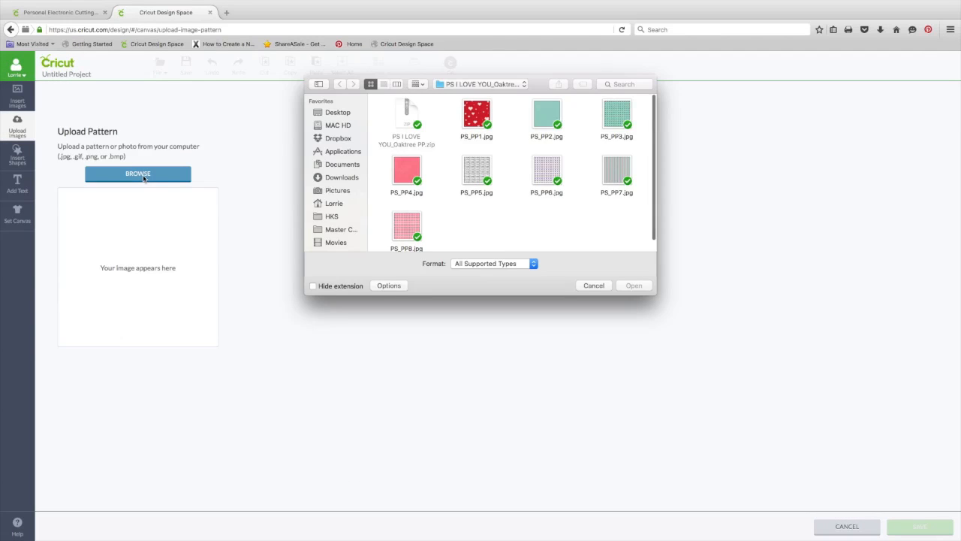
{"action": "mouse_move", "coordinate": [528, 194]}
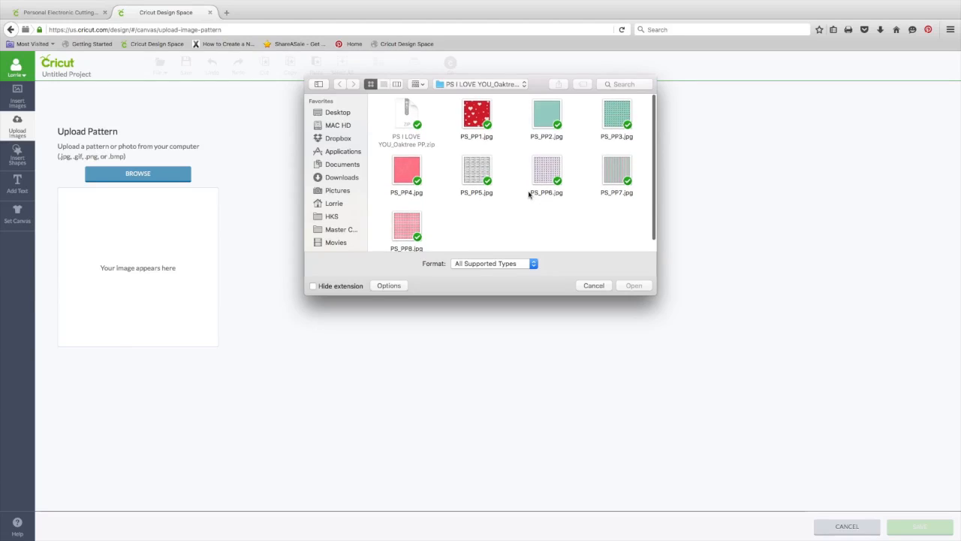
{"action": "left_click", "coordinate": [547, 171]}
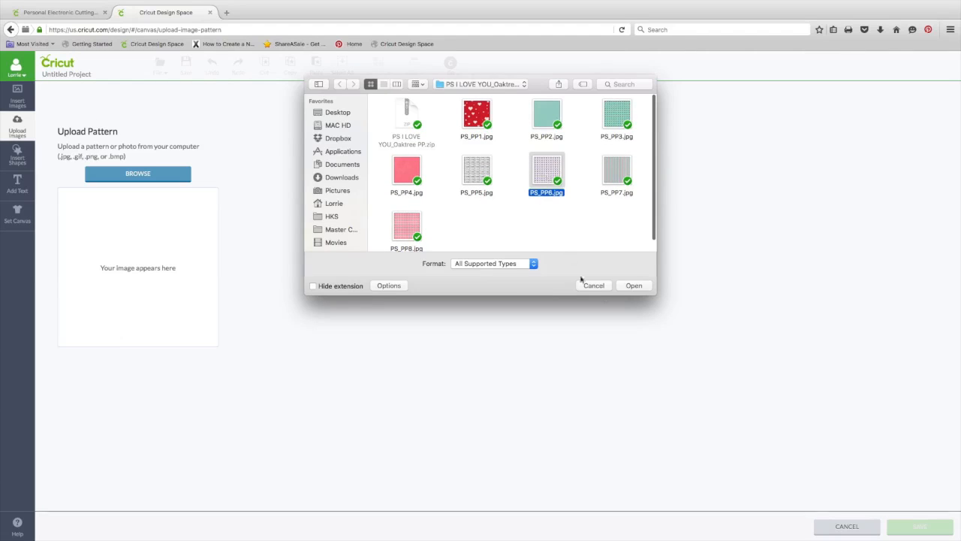
{"action": "left_click", "coordinate": [634, 285]}
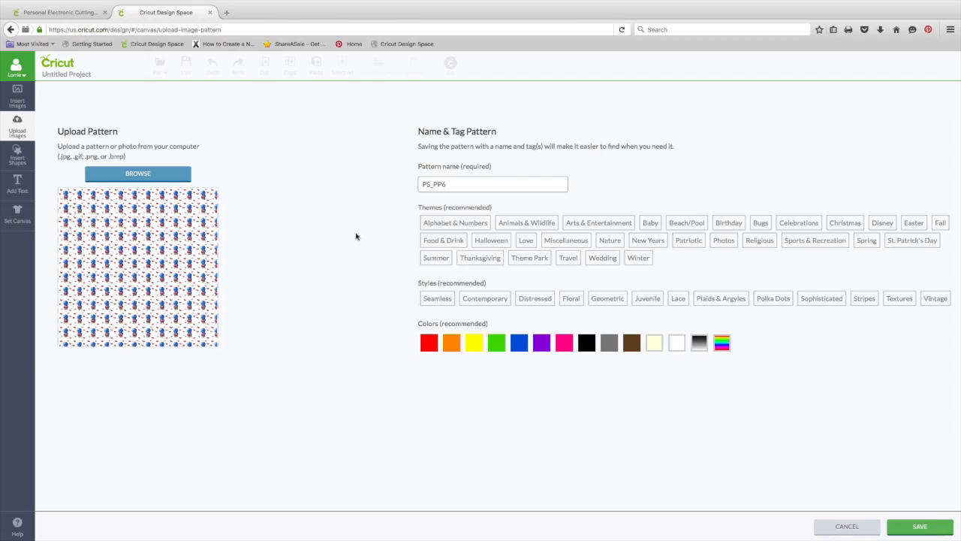
Name the uploaded pattern 'penguin' so it becomes PS_PP6 penguin
{"action": "left_click", "coordinate": [493, 183]}
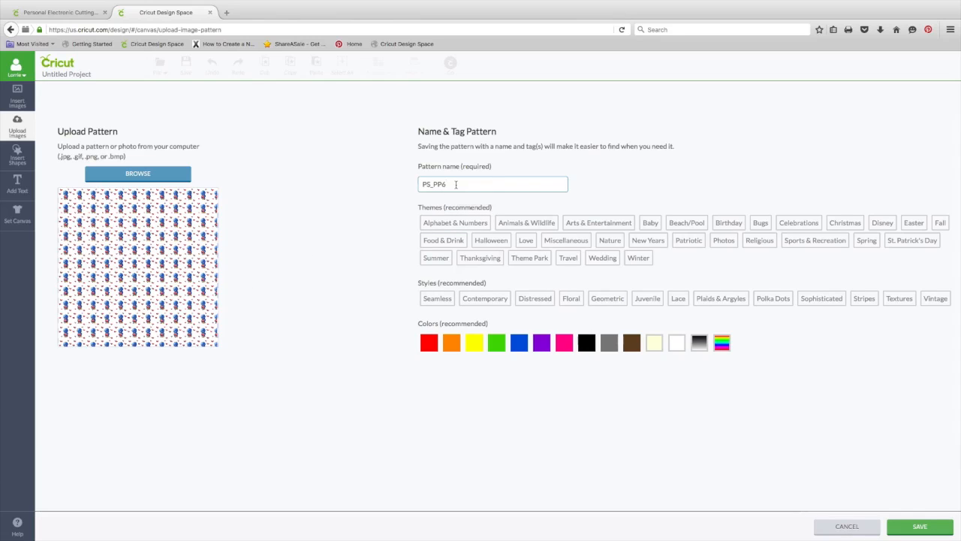
{"action": "type", "text": "penguin"}
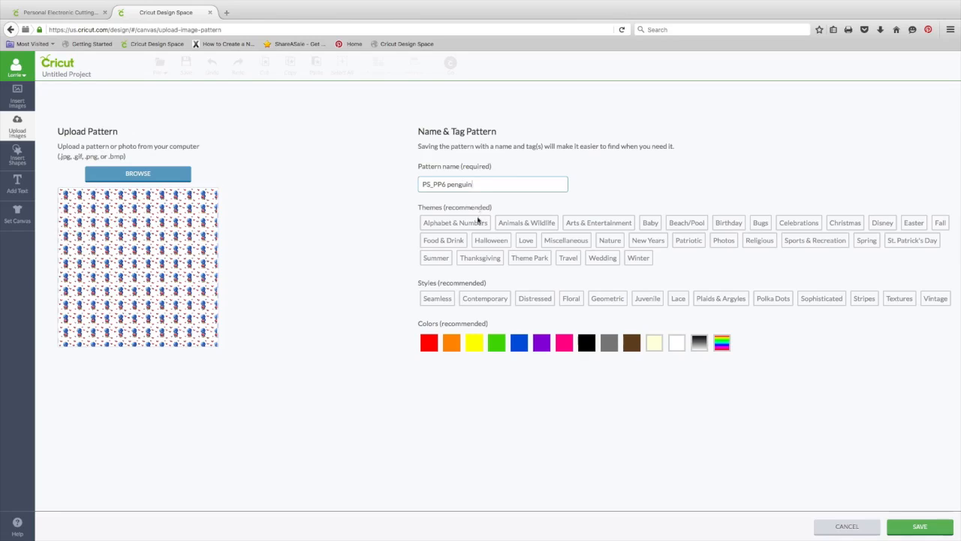
Tag the pattern with Animals & Wildlife, Nature and Love themes, Geometric style and white colour
{"action": "left_click", "coordinate": [526, 222]}
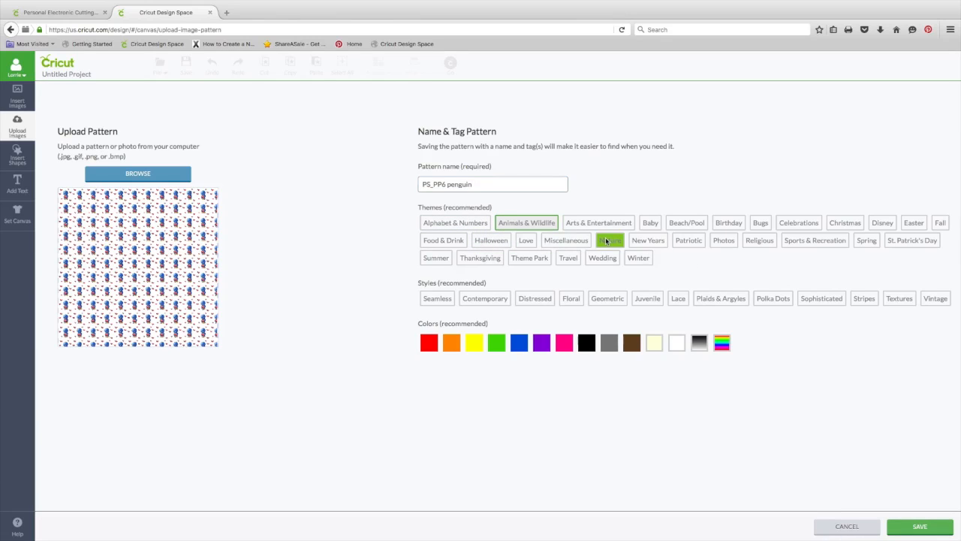
{"action": "left_click", "coordinate": [610, 240]}
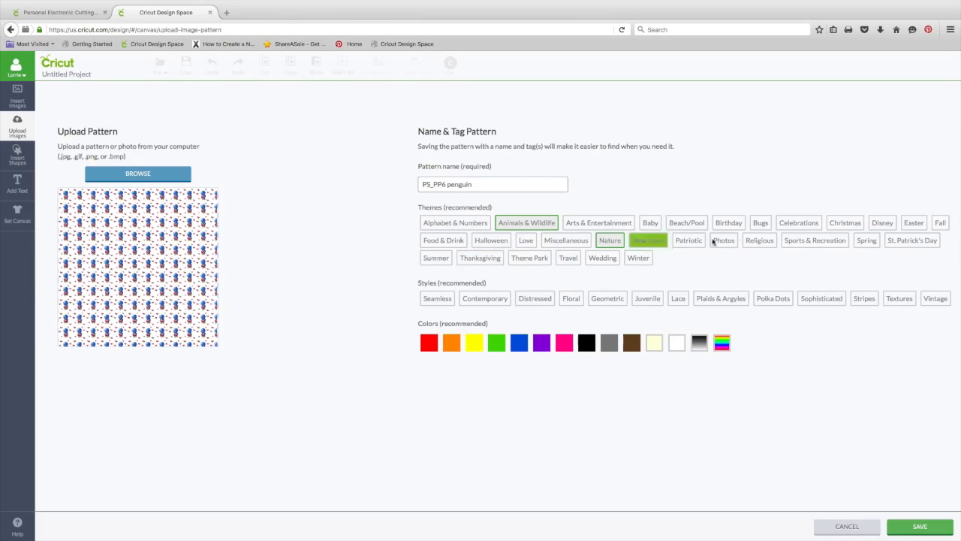
{"action": "left_click", "coordinate": [564, 241]}
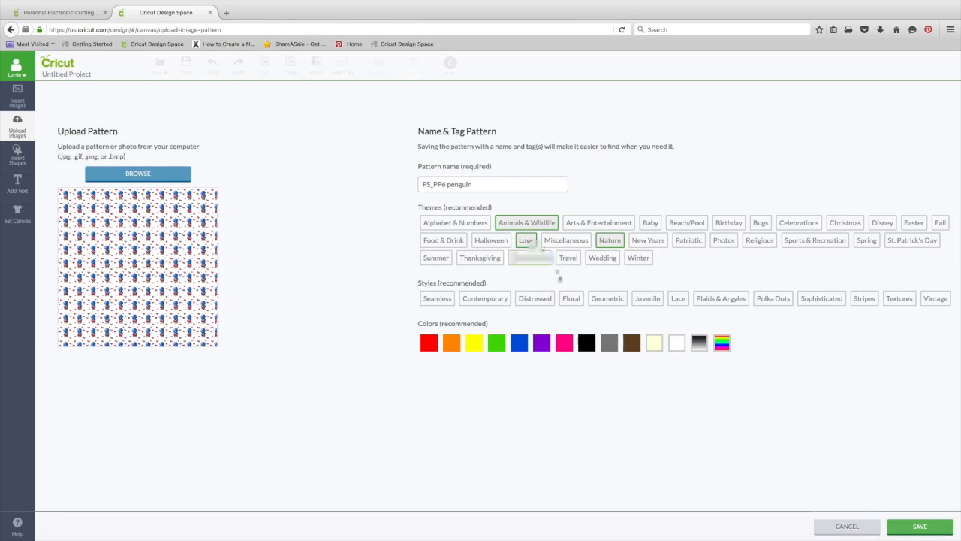
{"action": "left_click", "coordinate": [534, 297]}
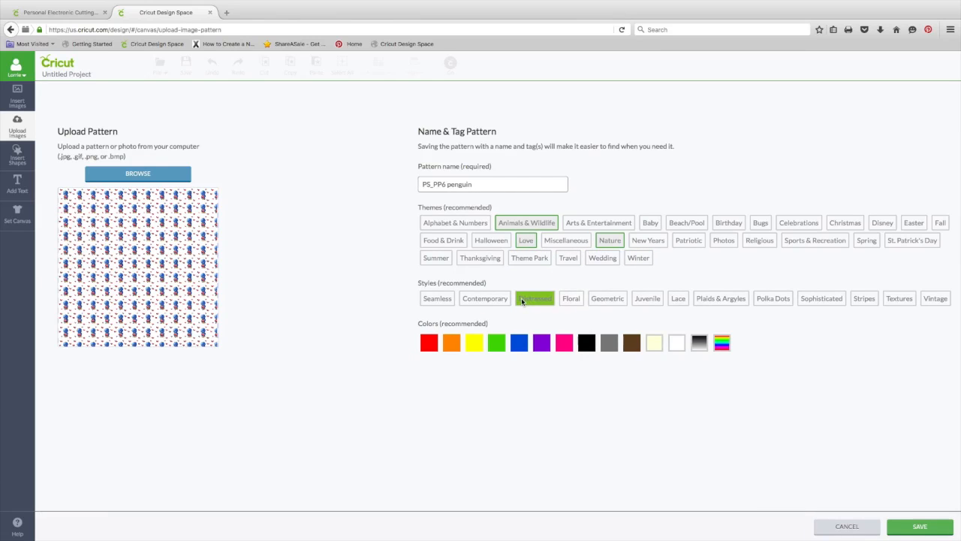
{"action": "left_click", "coordinate": [607, 298]}
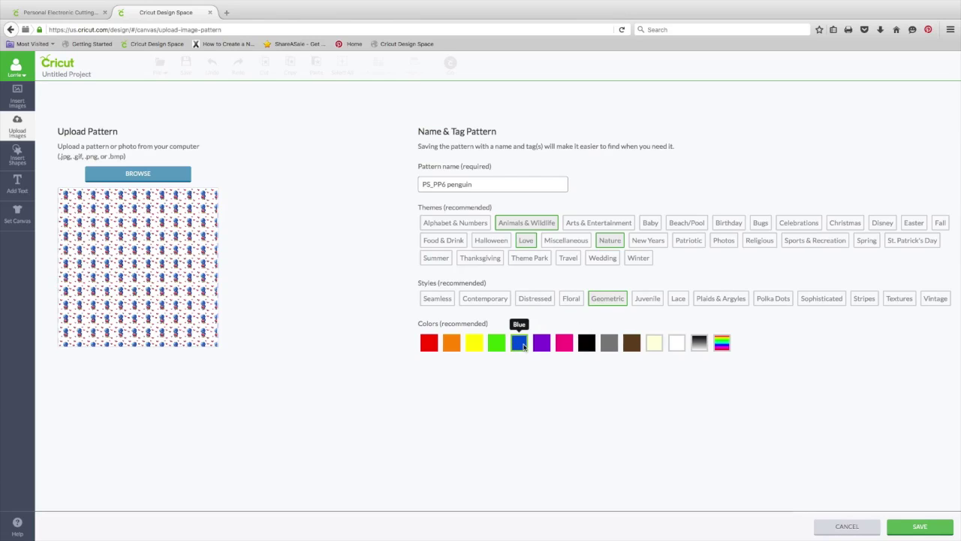
{"action": "mouse_move", "coordinate": [430, 342]}
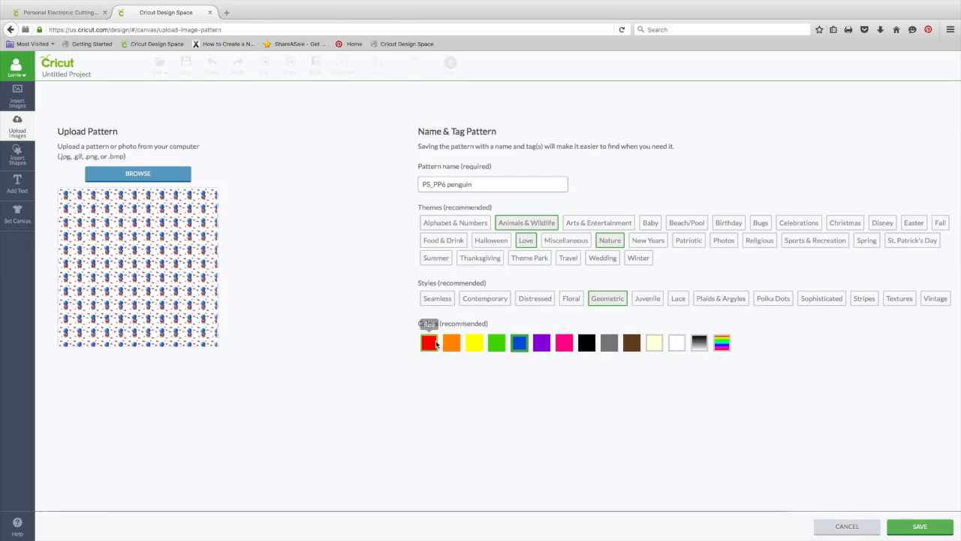
{"action": "mouse_move", "coordinate": [675, 342]}
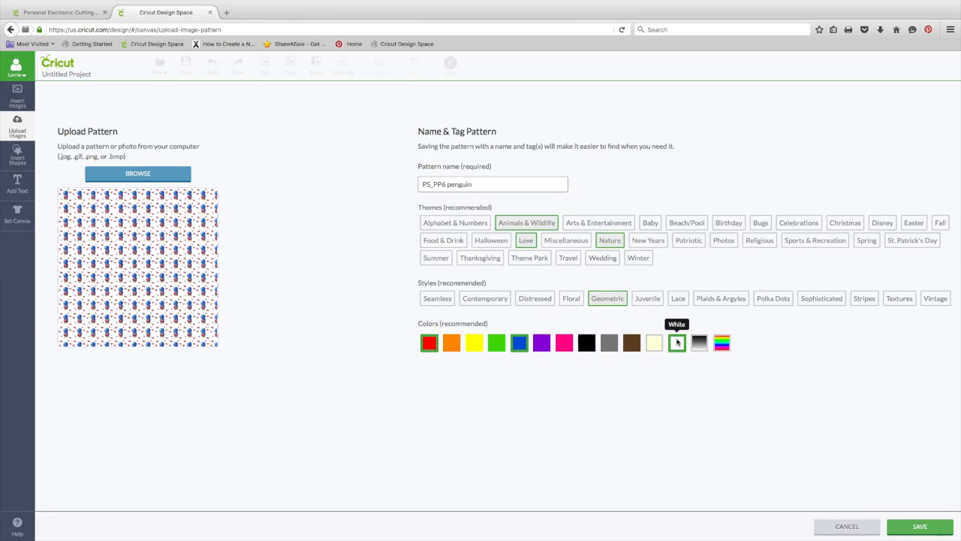
{"action": "left_click", "coordinate": [919, 526]}
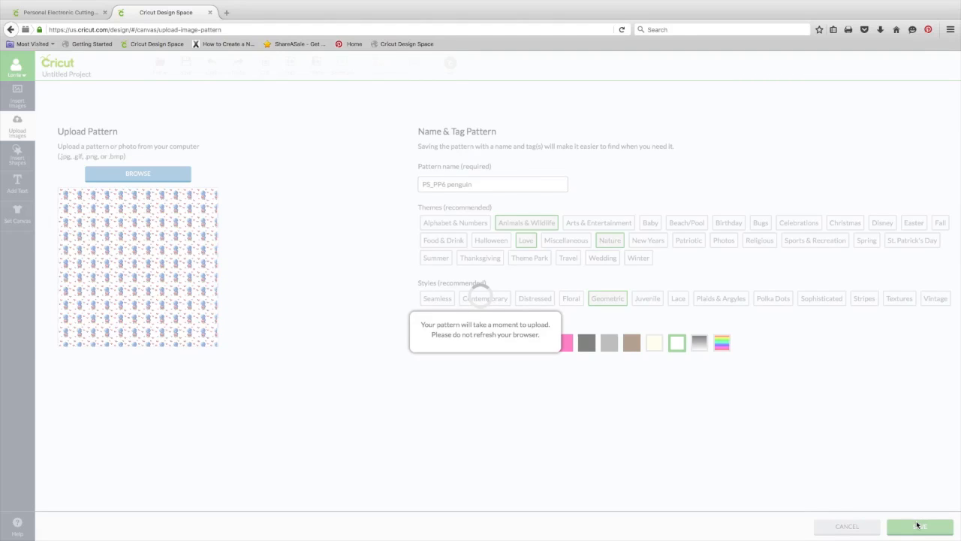
Leave the upload library for the canvas and select the lower part of the tag
{"action": "left_click", "coordinate": [919, 525]}
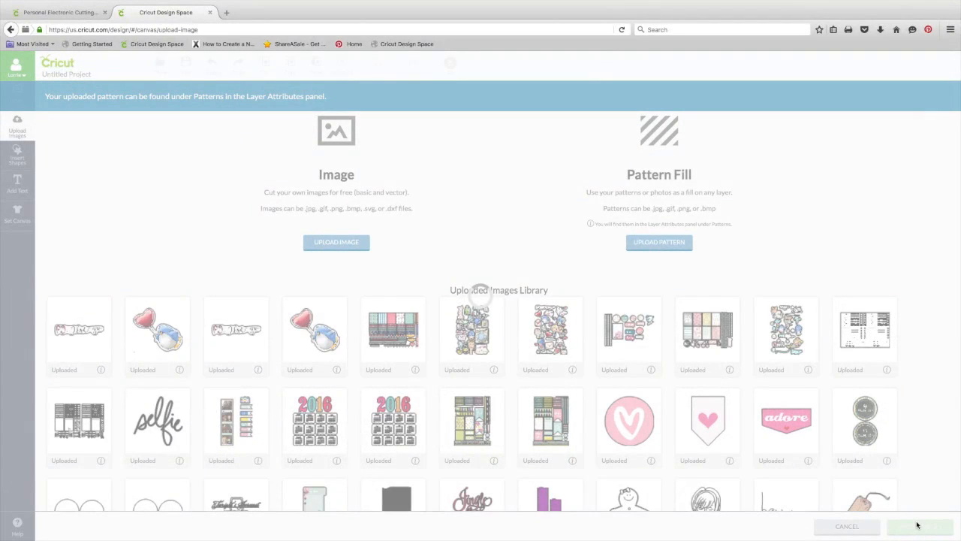
{"action": "left_click", "coordinate": [865, 426]}
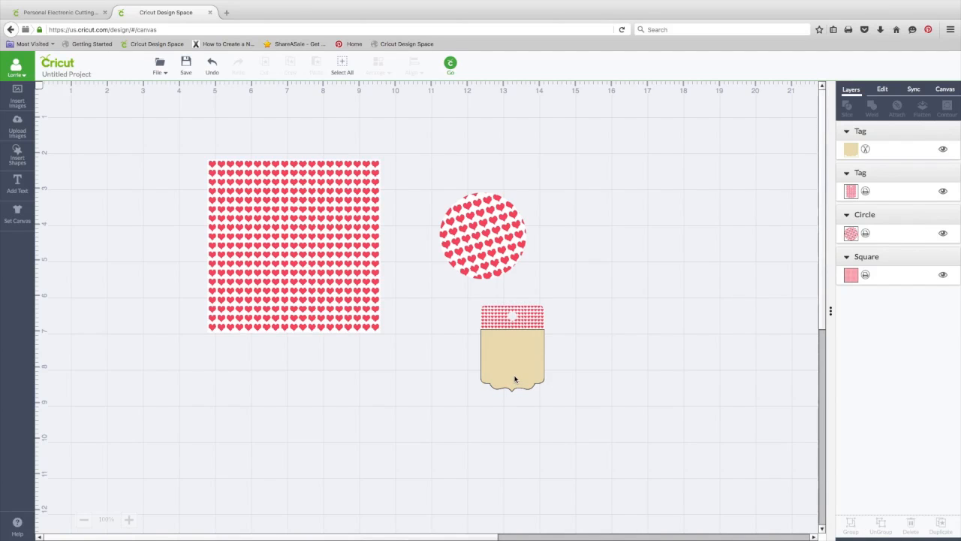
{"action": "left_click", "coordinate": [514, 360]}
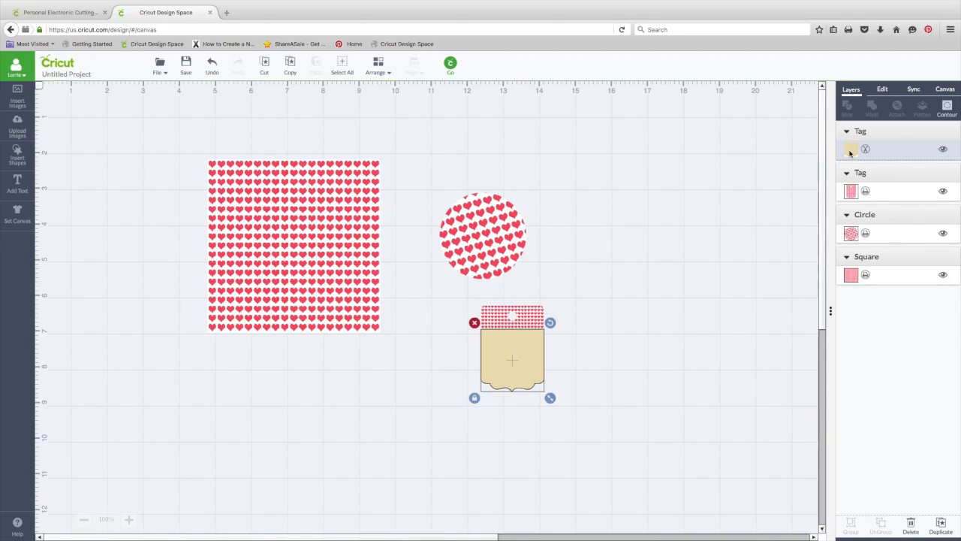
Fill the tag's lower part with a printable pattern filtered to uploaded ones, choosing the penguin pattern
{"action": "left_click", "coordinate": [850, 148]}
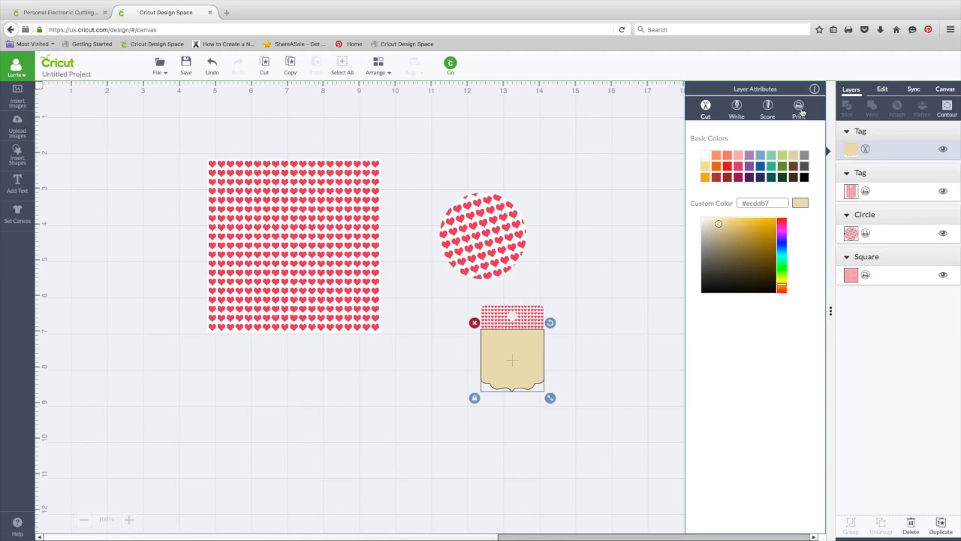
{"action": "left_click", "coordinate": [782, 126]}
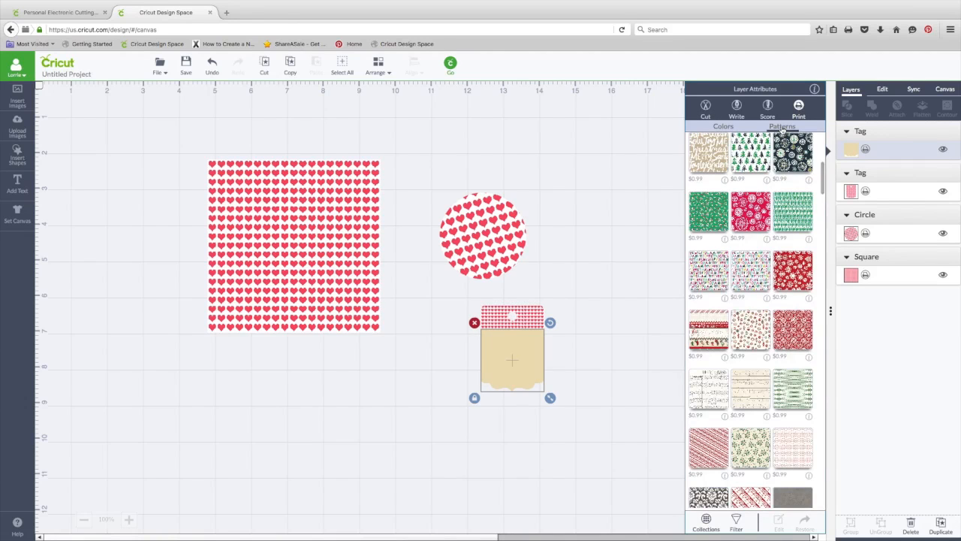
{"action": "left_click", "coordinate": [736, 522]}
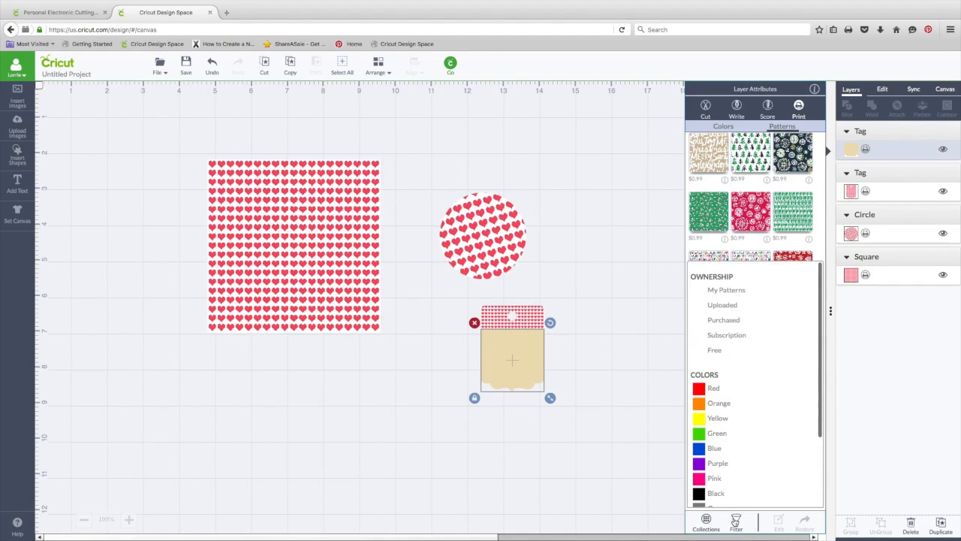
{"action": "left_click", "coordinate": [698, 388]}
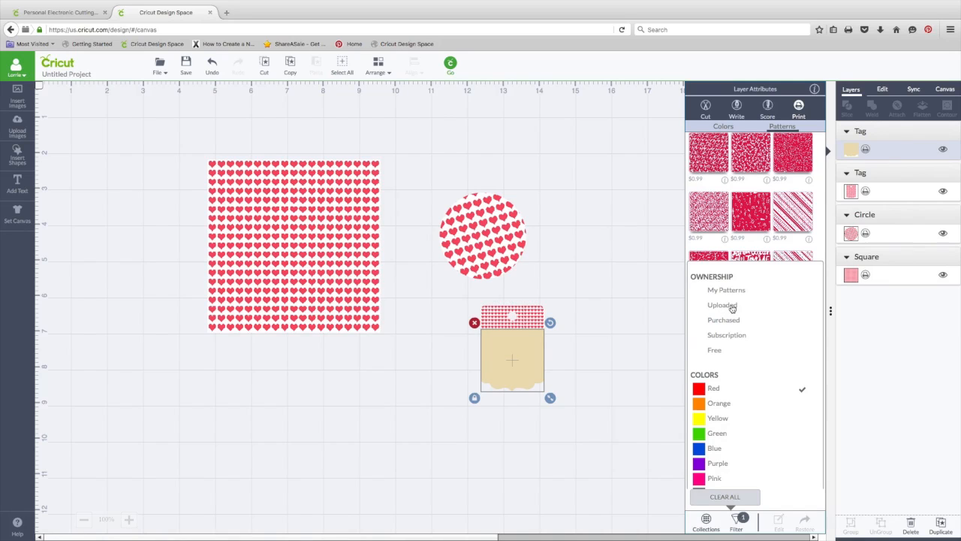
{"action": "left_click", "coordinate": [721, 305]}
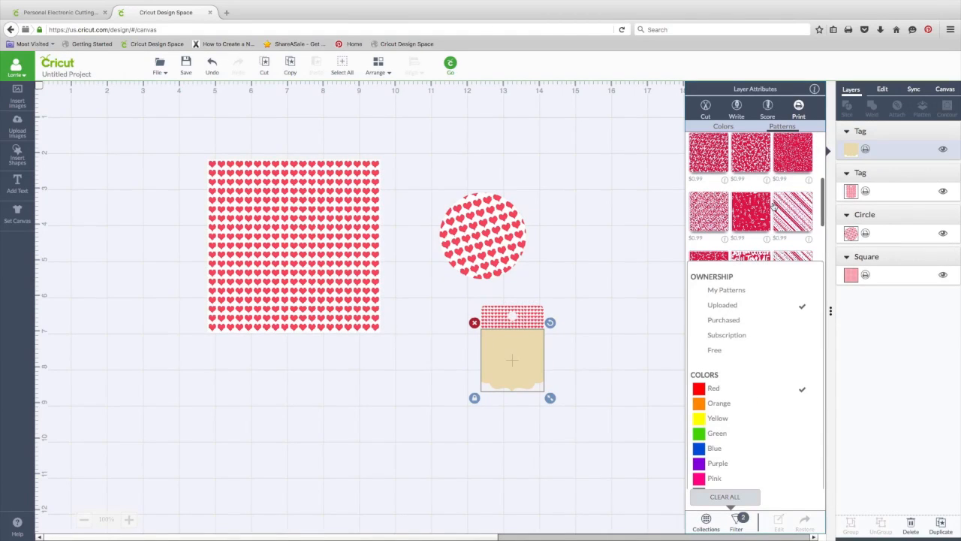
{"action": "left_click", "coordinate": [793, 157]}
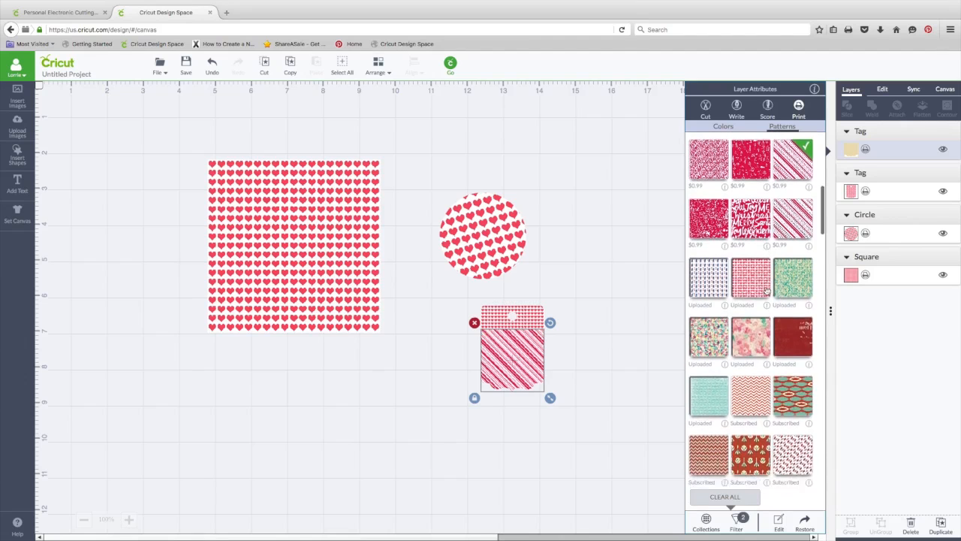
{"action": "scroll", "scroll_direction": "up", "scroll_amount": 3}
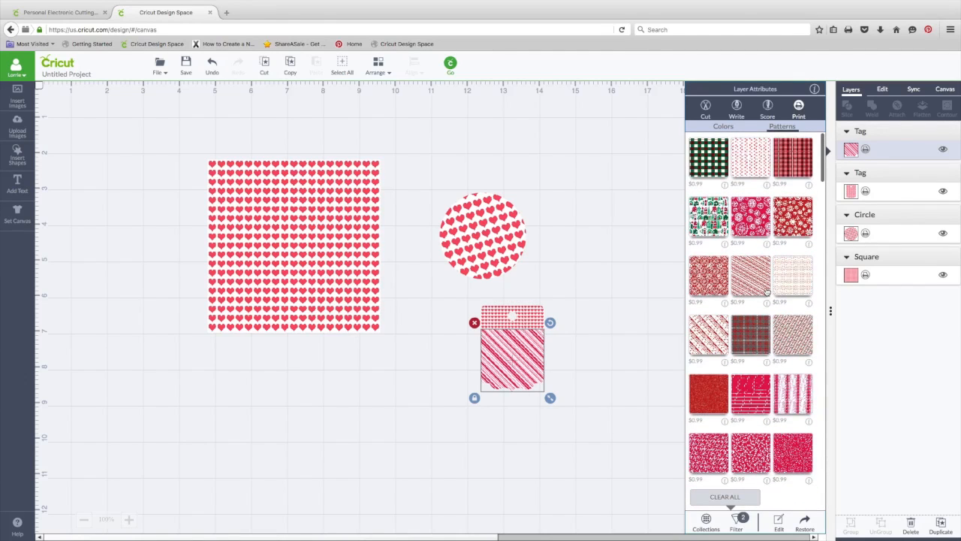
{"action": "scroll", "scroll_direction": "down", "scroll_amount": 3}
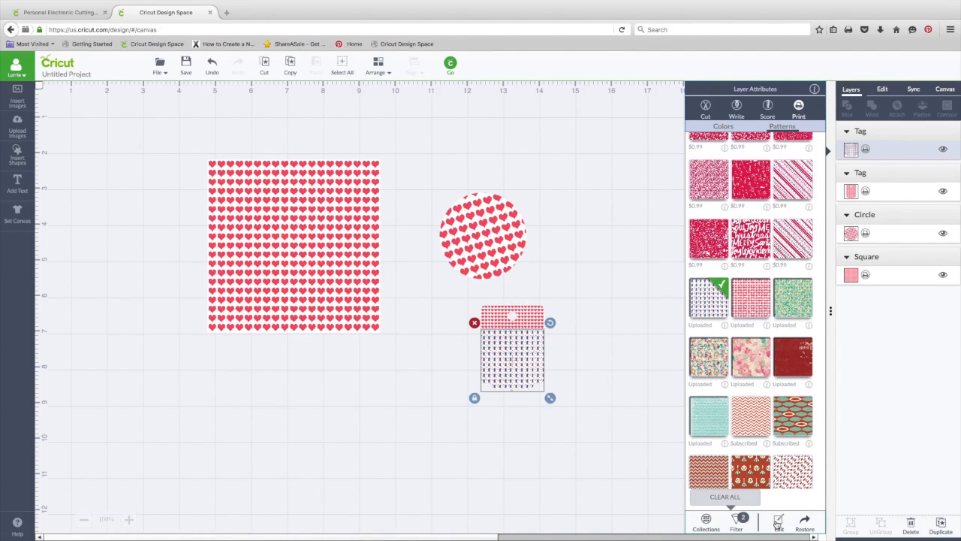
Scale the tag's penguin pattern up to about 390% so the penguins show larger
{"action": "left_click", "coordinate": [778, 522]}
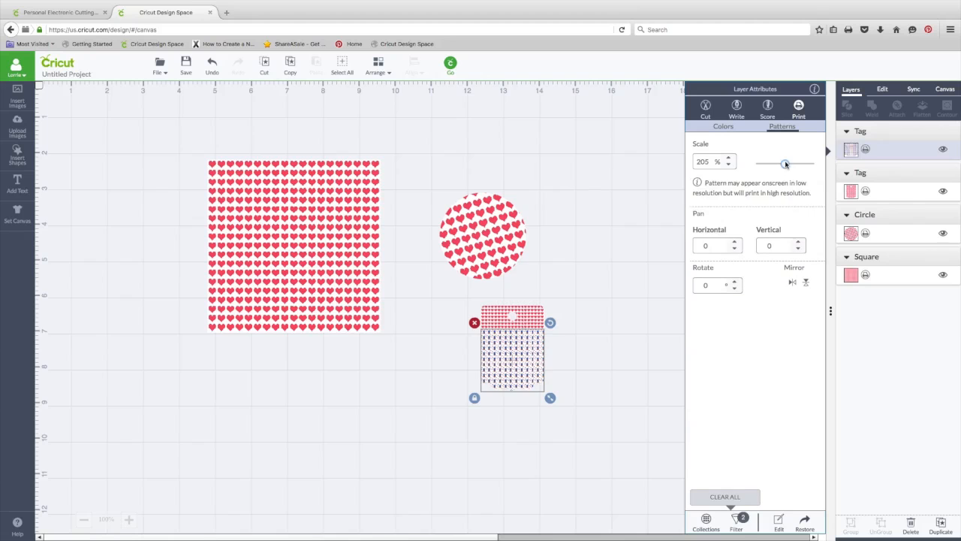
{"action": "left_click_drag", "start_coordinate": [783, 162], "coordinate": [792, 162]}
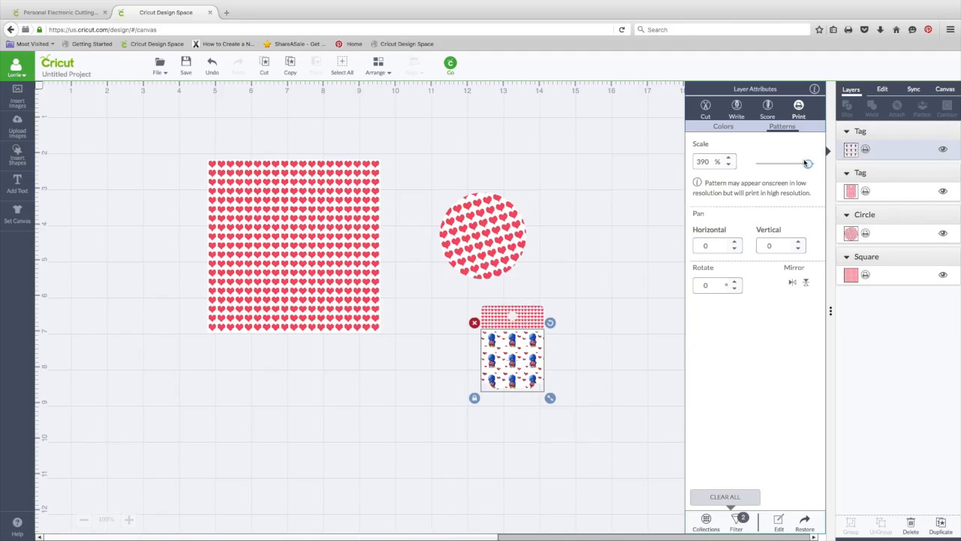
{"action": "left_click", "coordinate": [594, 252]}
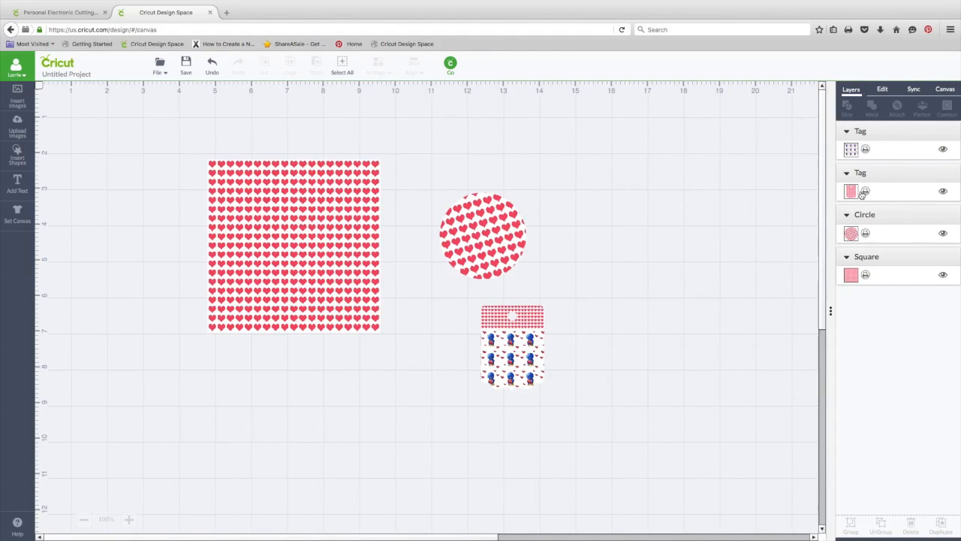
Select the heart circle and browse its available fill patterns
{"action": "left_click", "coordinate": [850, 232]}
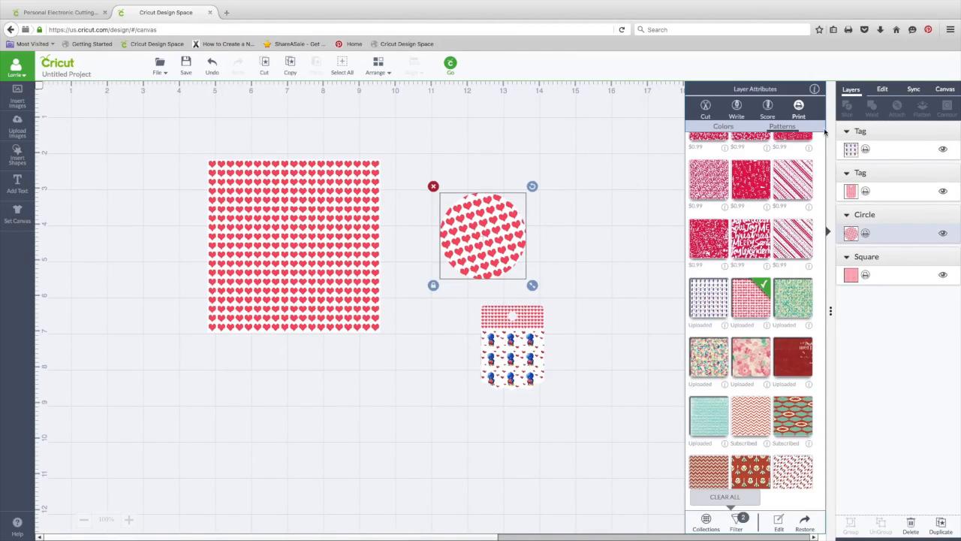
{"action": "mouse_move", "coordinate": [773, 201]}
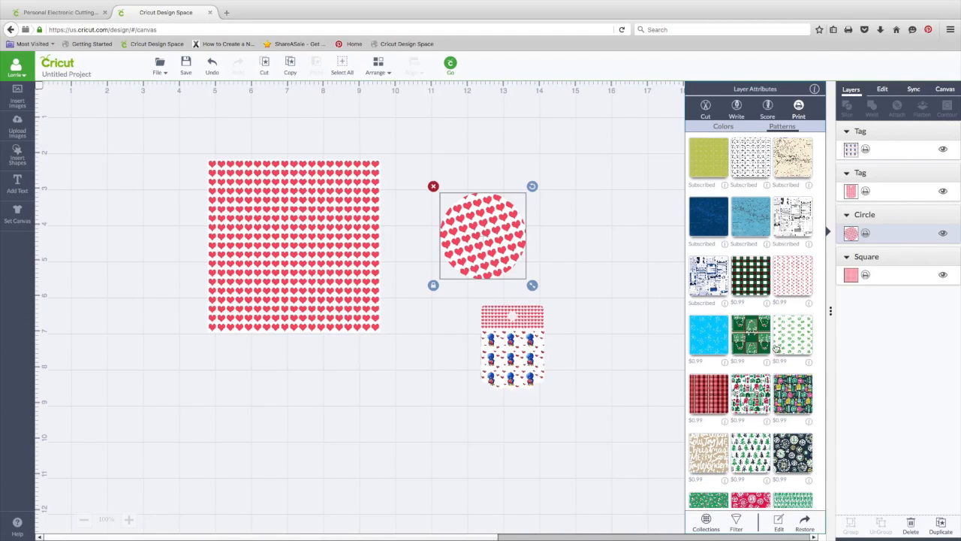
{"action": "scroll", "scroll_direction": "down", "scroll_amount": 3}
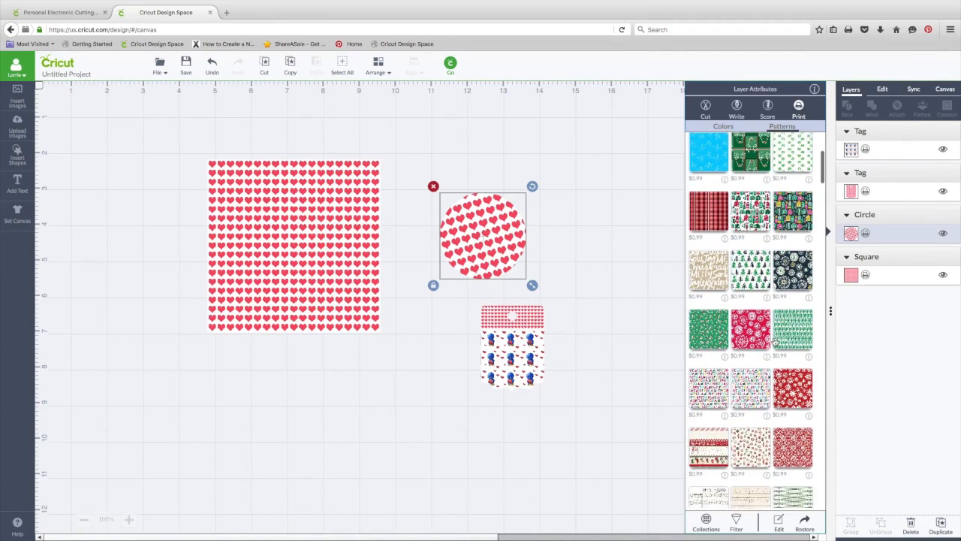
{"action": "scroll", "scroll_direction": "down", "scroll_amount": 3}
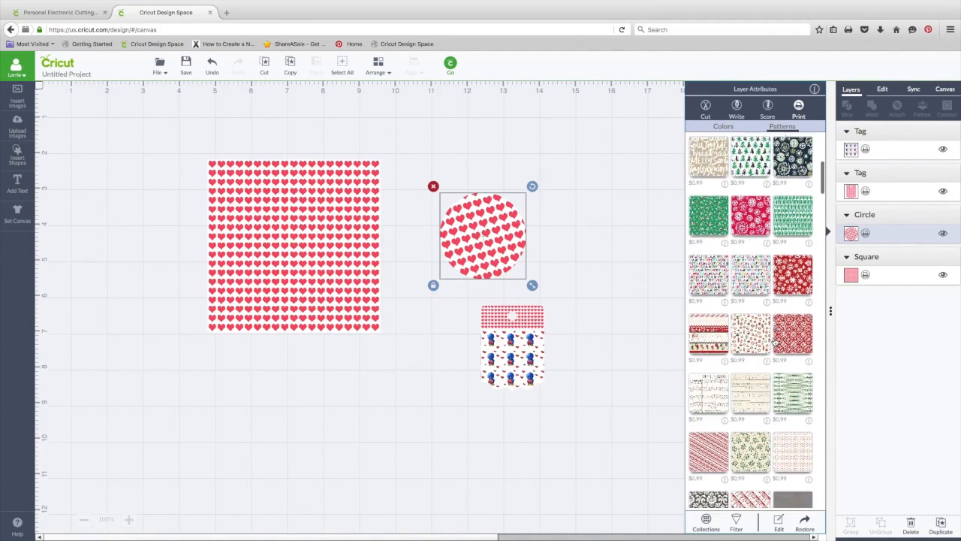
{"action": "scroll", "scroll_direction": "down", "scroll_amount": 3}
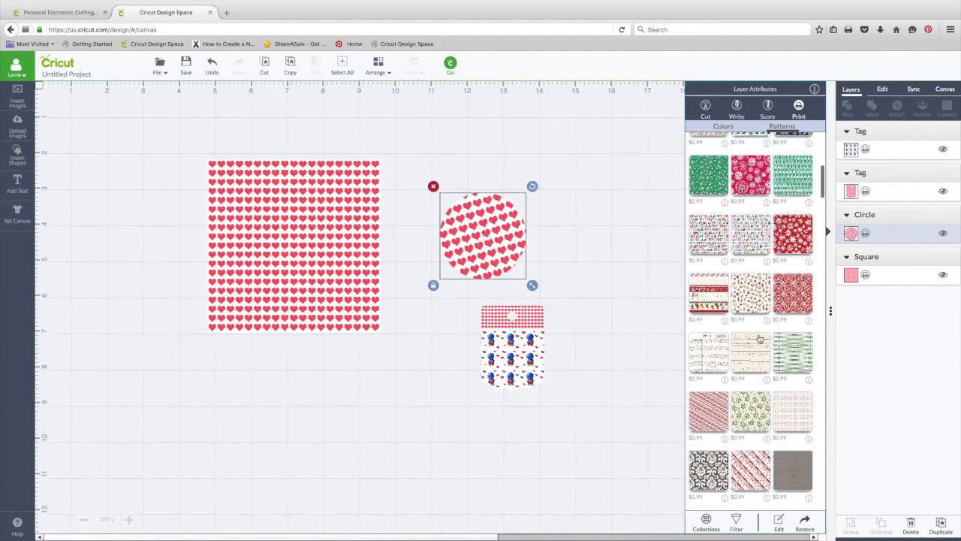
{"action": "scroll", "scroll_direction": "up", "scroll_amount": 3}
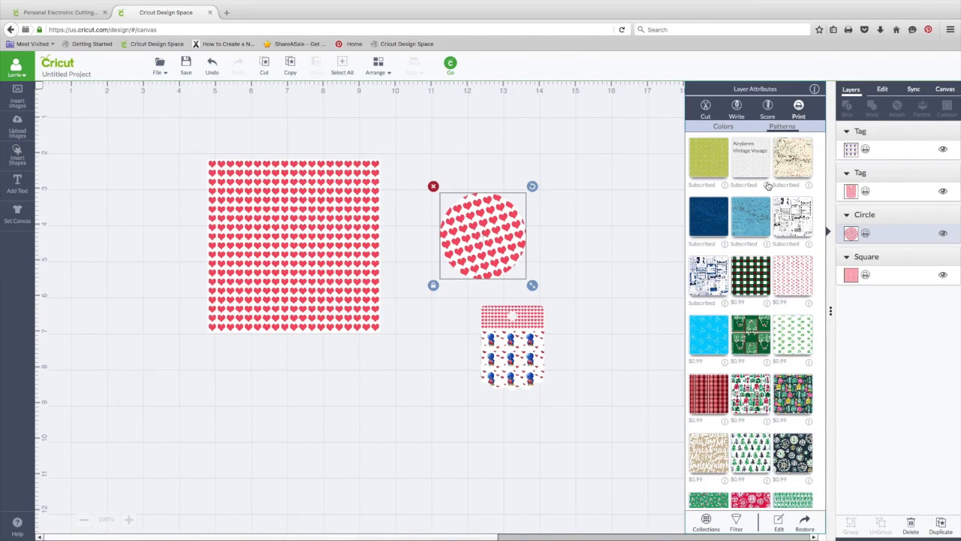
{"action": "left_click", "coordinate": [750, 158]}
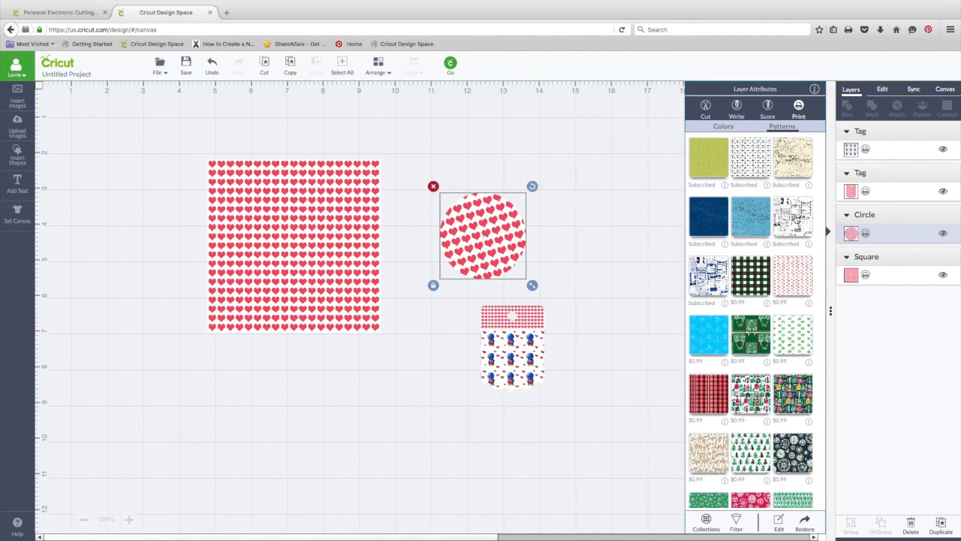
{"action": "scroll", "scroll_direction": "down", "scroll_amount": 3}
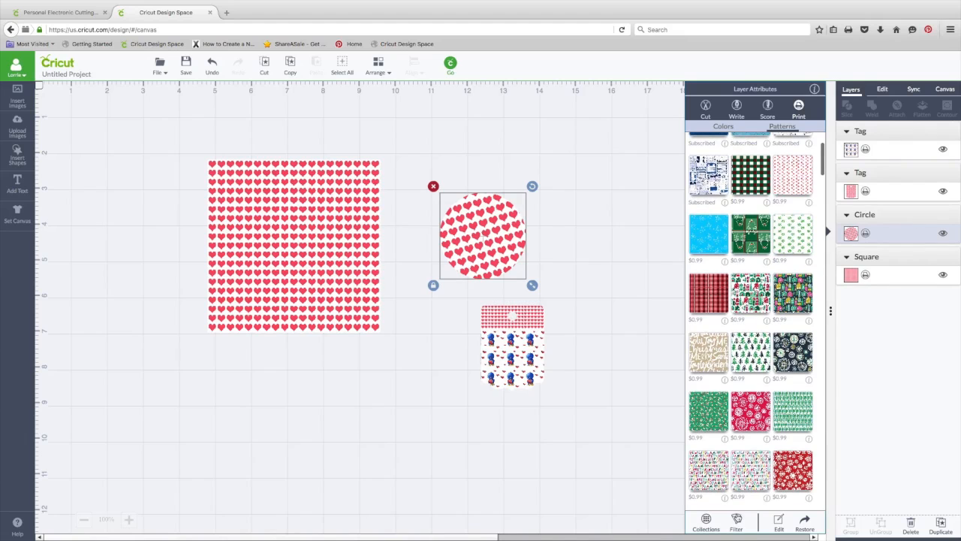
Filter the circle's patterns to Subscription only and scroll through the results
{"action": "left_click", "coordinate": [736, 521]}
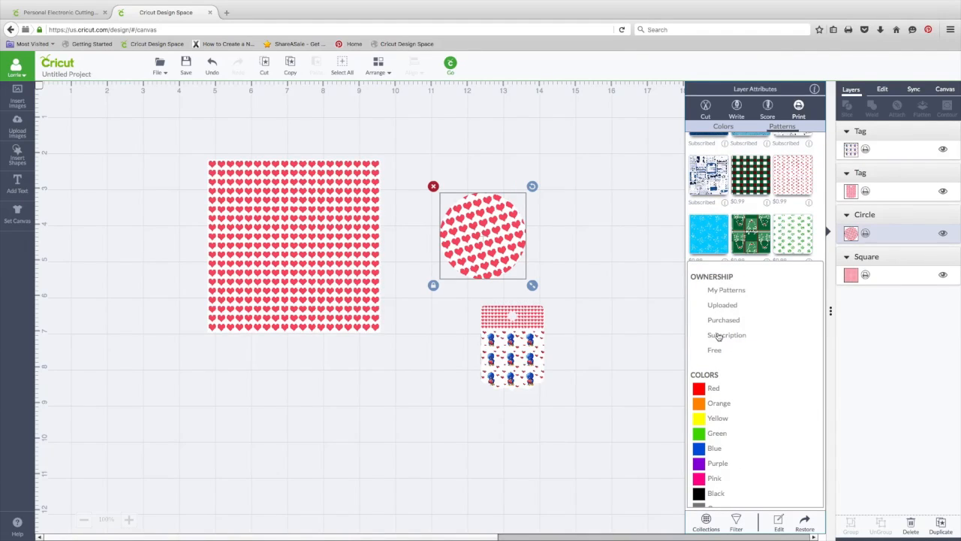
{"action": "left_click", "coordinate": [726, 335]}
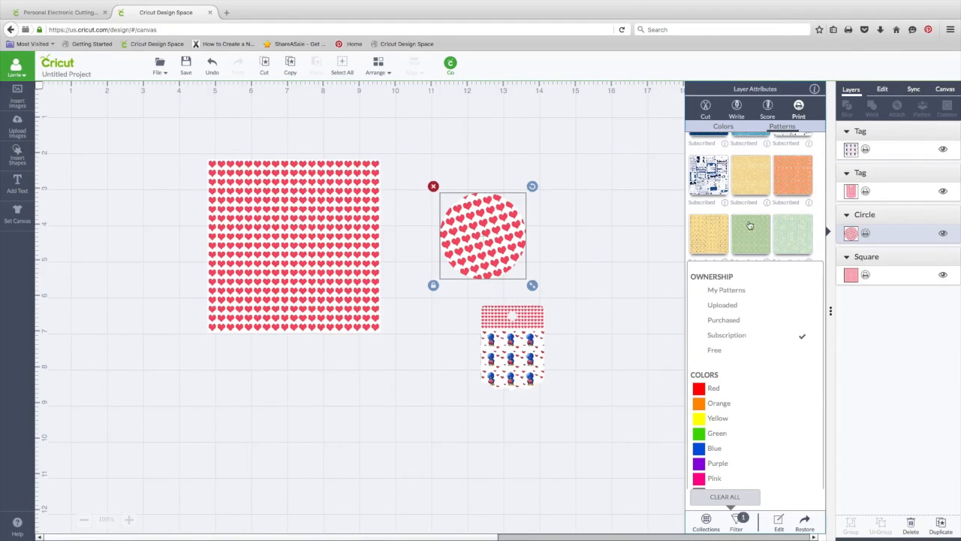
{"action": "scroll", "scroll_direction": "down", "scroll_amount": 3}
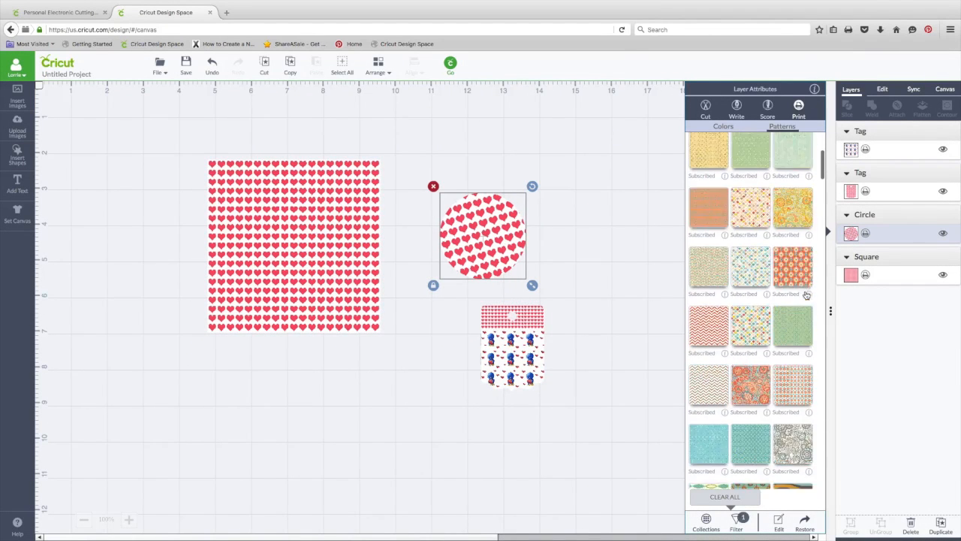
{"action": "scroll", "scroll_direction": "down", "scroll_amount": 3}
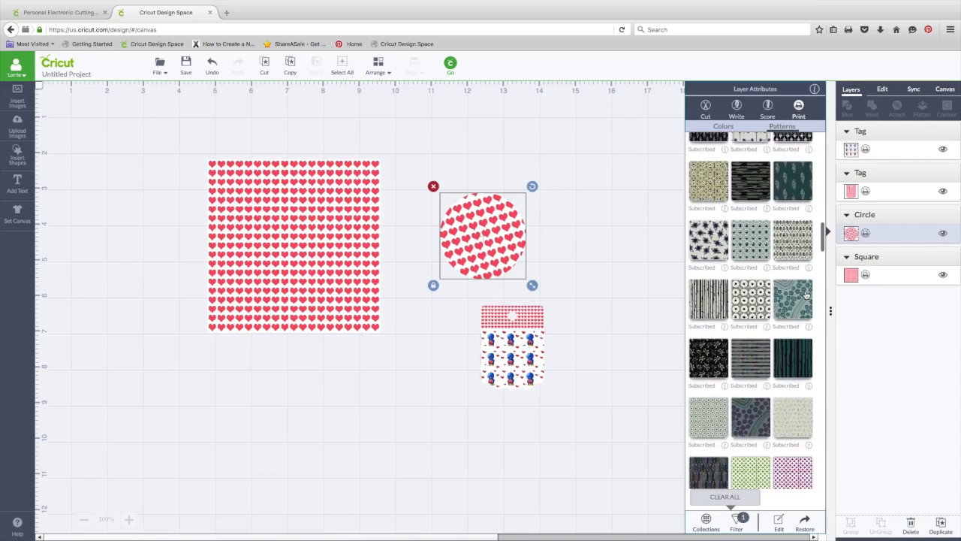
{"action": "scroll", "scroll_direction": "down", "scroll_amount": 3}
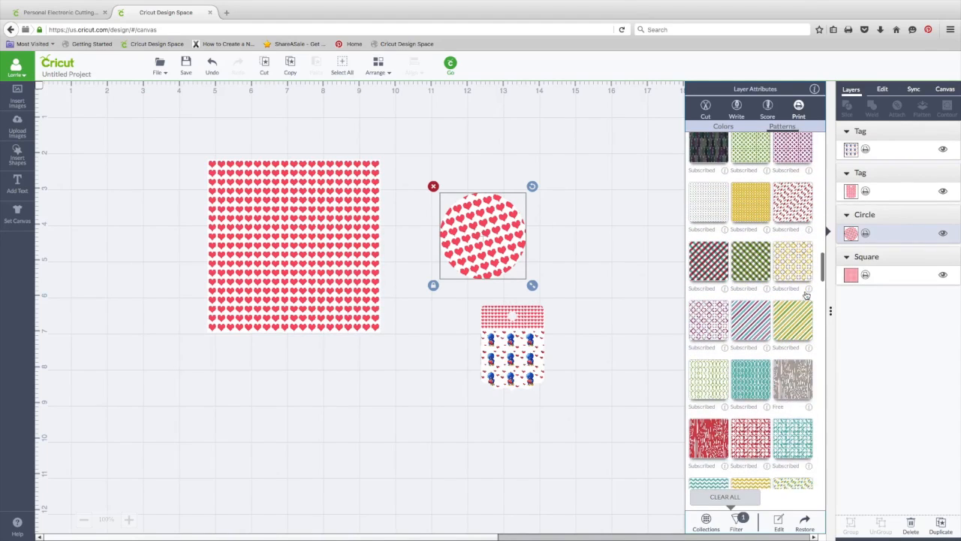
{"action": "scroll", "scroll_direction": "down", "scroll_amount": 3}
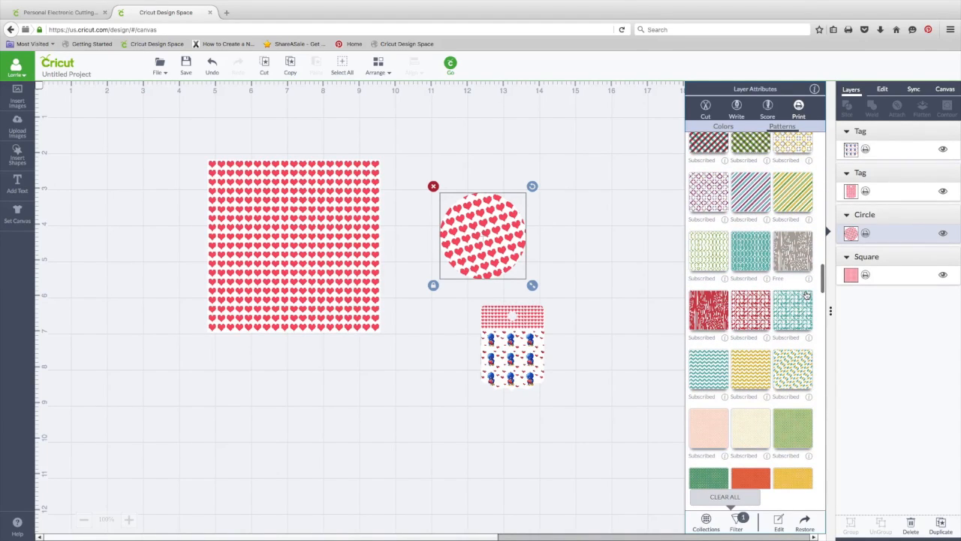